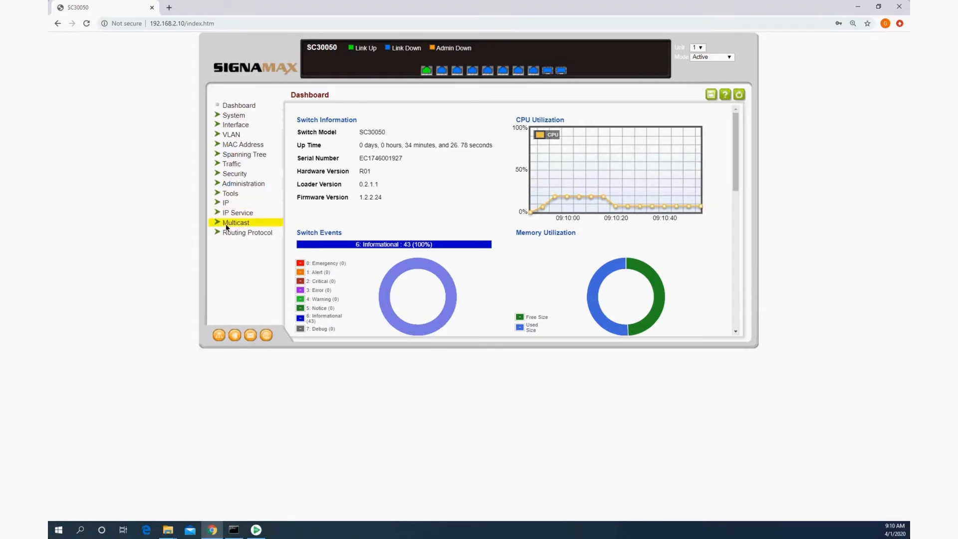
Enable IGMP snooping status and querier status in the IGMP Snooping General settings
left_click(236, 222)
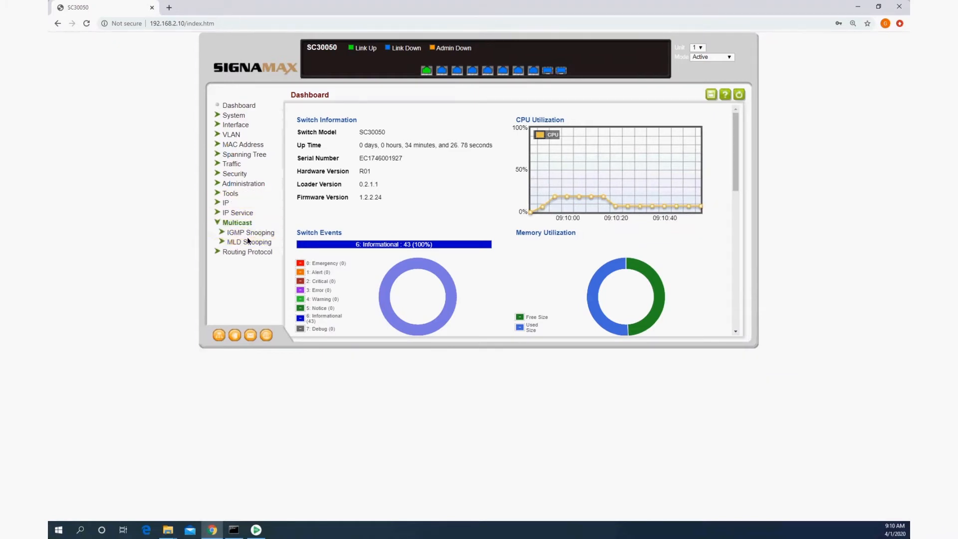
left_click(250, 232)
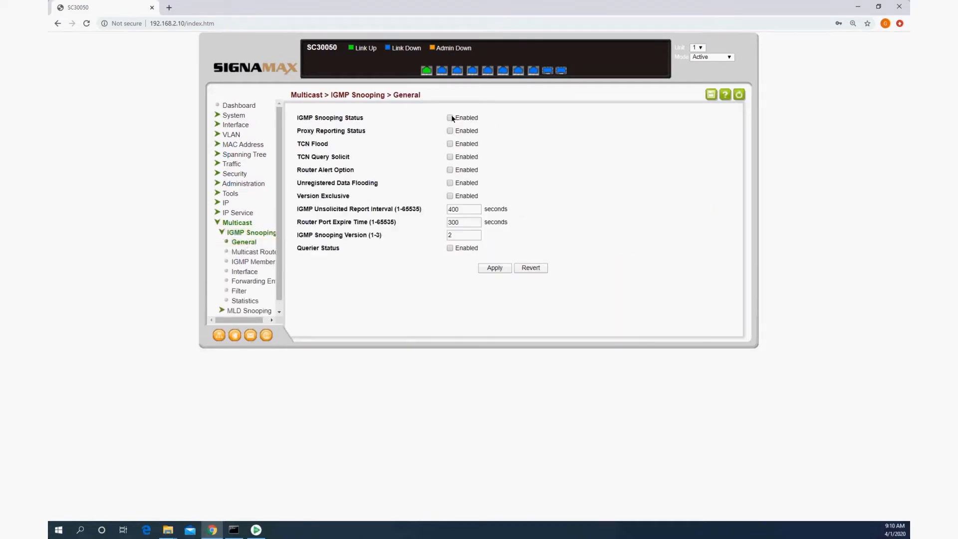
left_click(450, 247)
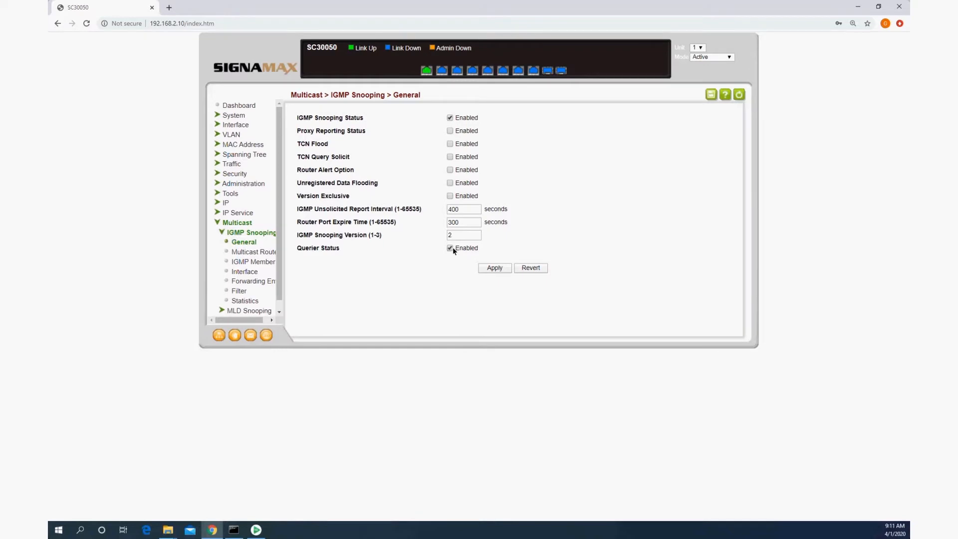
mouse_move(367, 242)
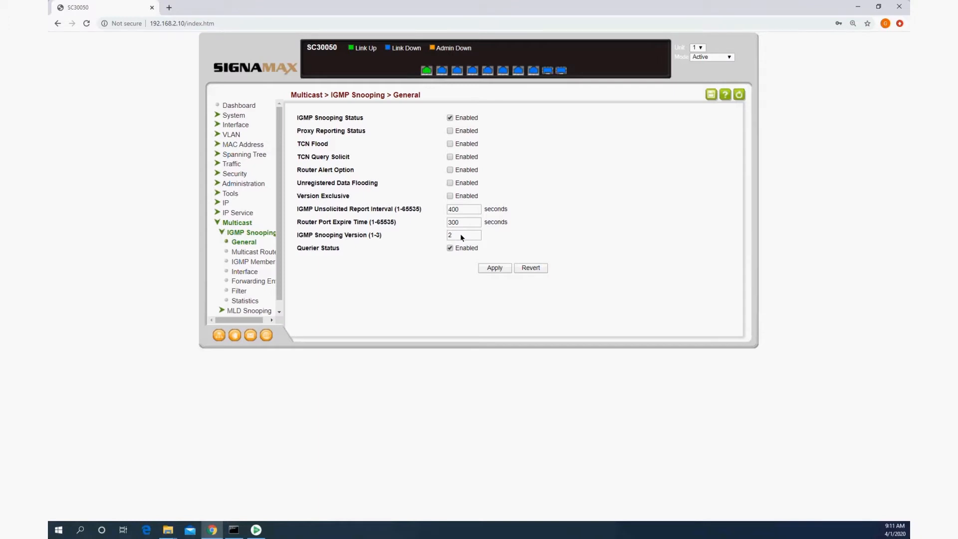
mouse_move(477, 261)
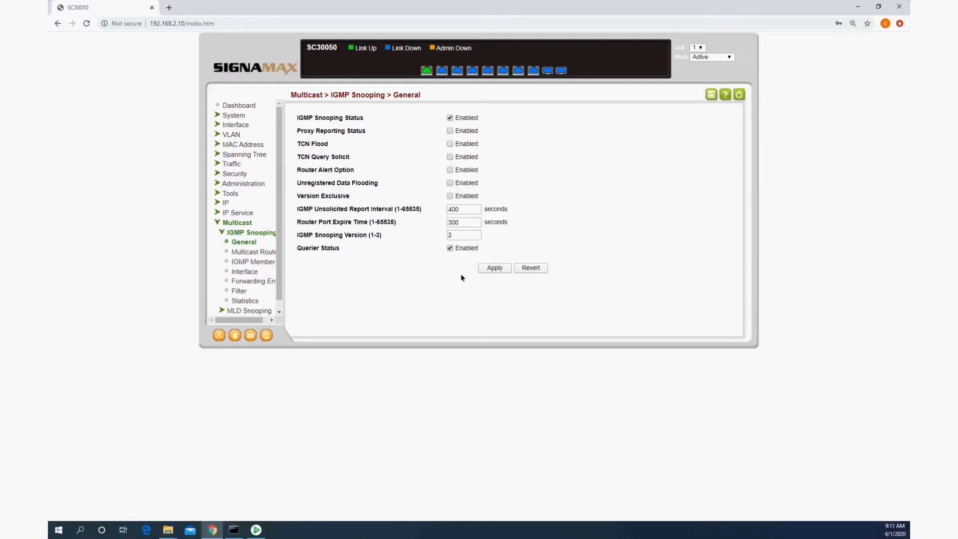
Configure VLAN 1 with IGMP snooping, multicast router discovery and immediate leave enabled
left_click(245, 272)
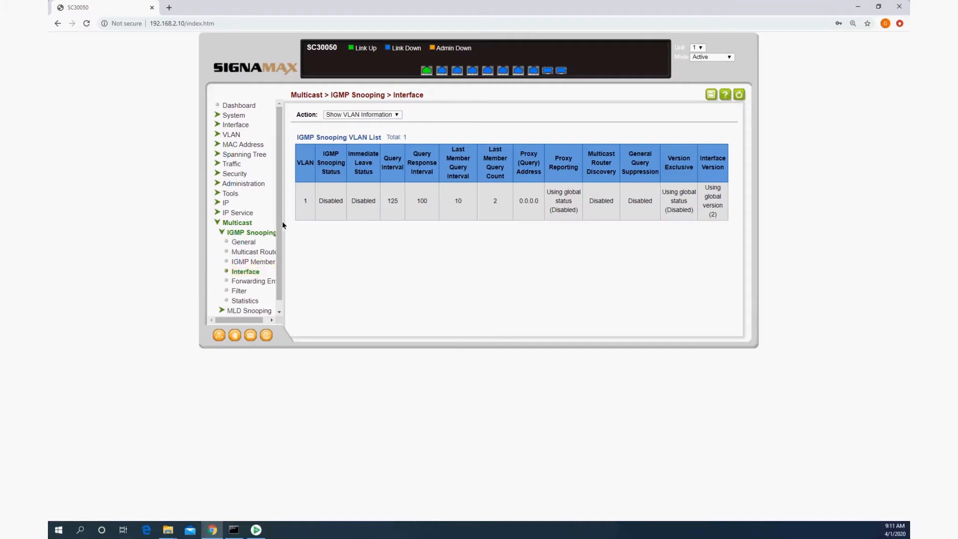
mouse_move(284, 224)
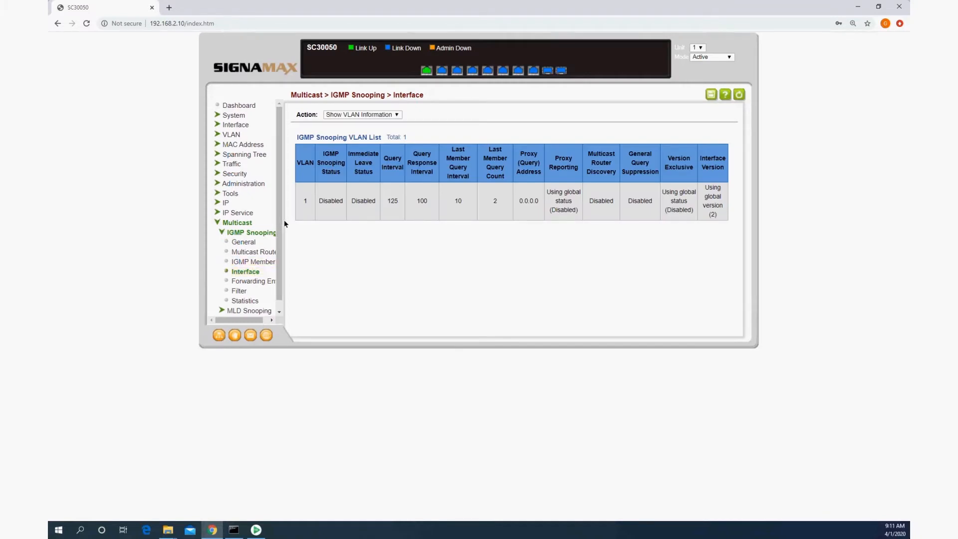
mouse_move(363, 191)
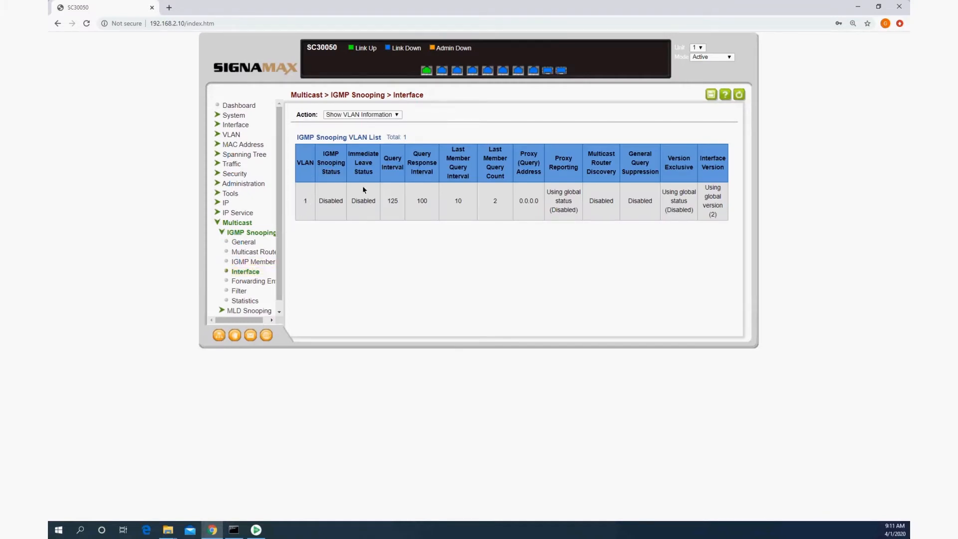
left_click(361, 114)
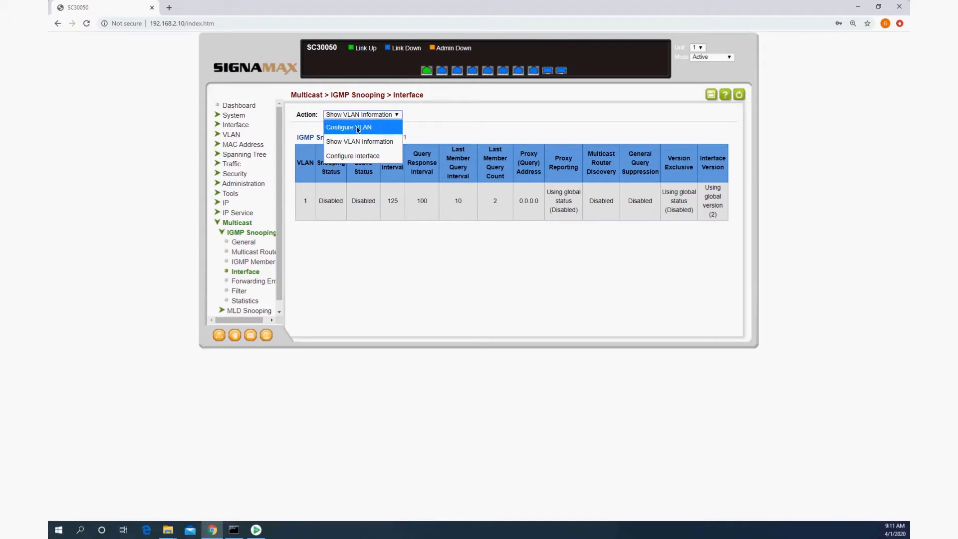
left_click(349, 127)
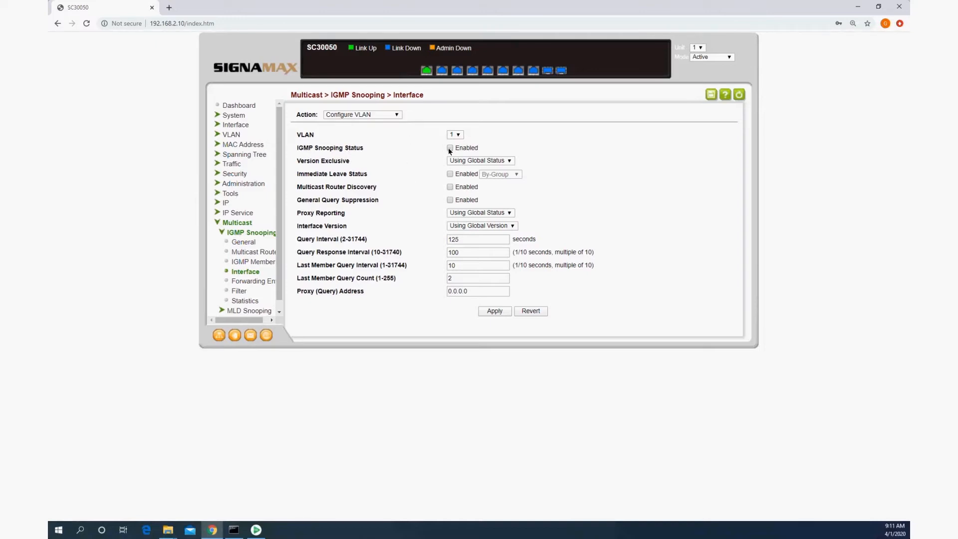
left_click(449, 148)
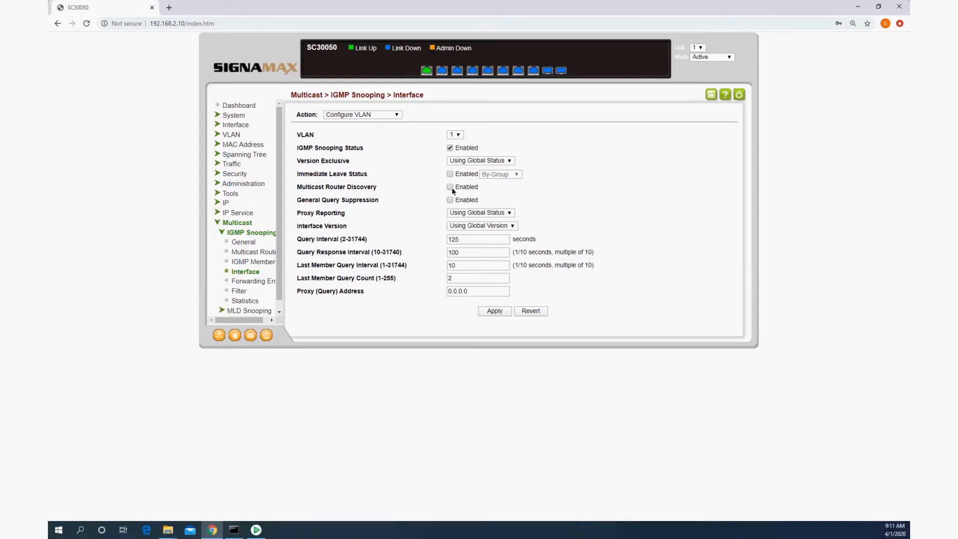
left_click(450, 187)
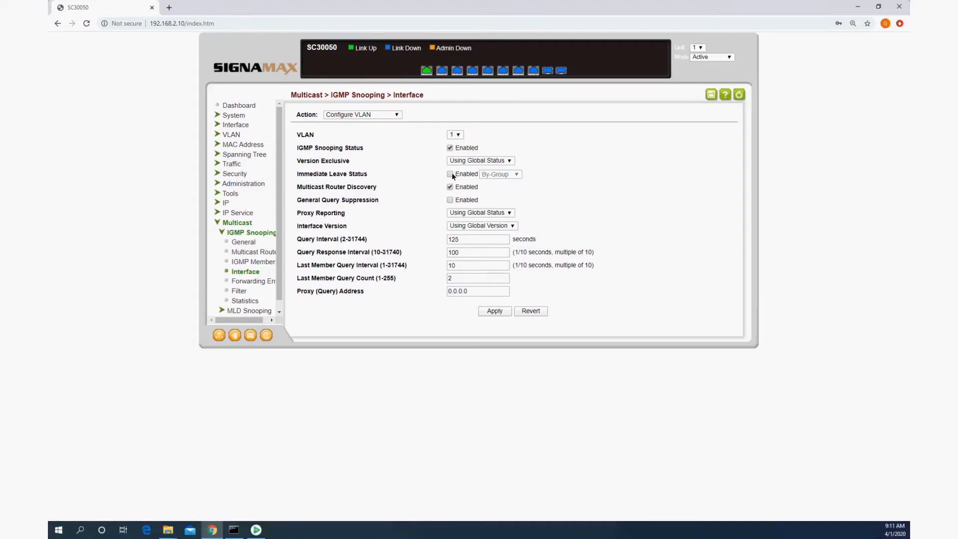
left_click(449, 174)
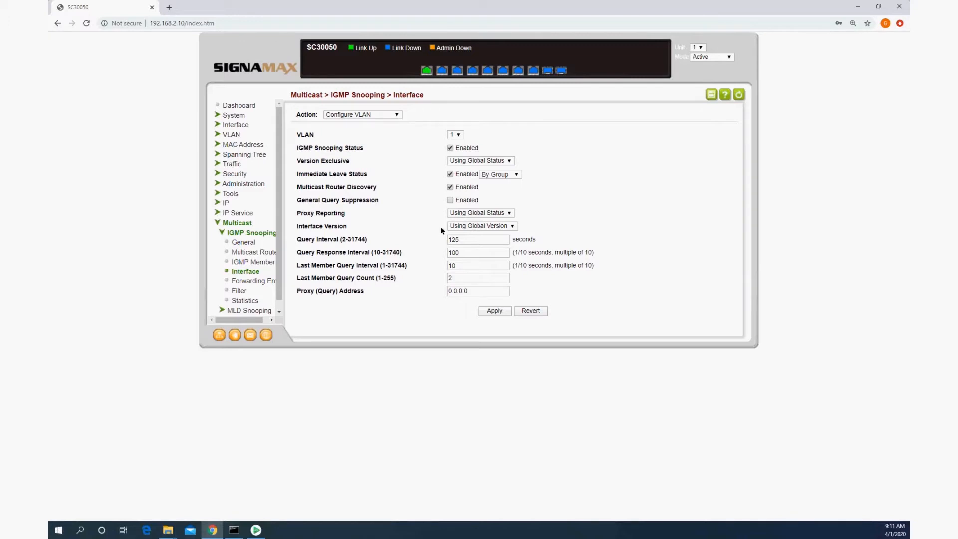
Set VLAN 1's query interval to 15 and proxy address to 10.0.1.1
left_click(478, 239)
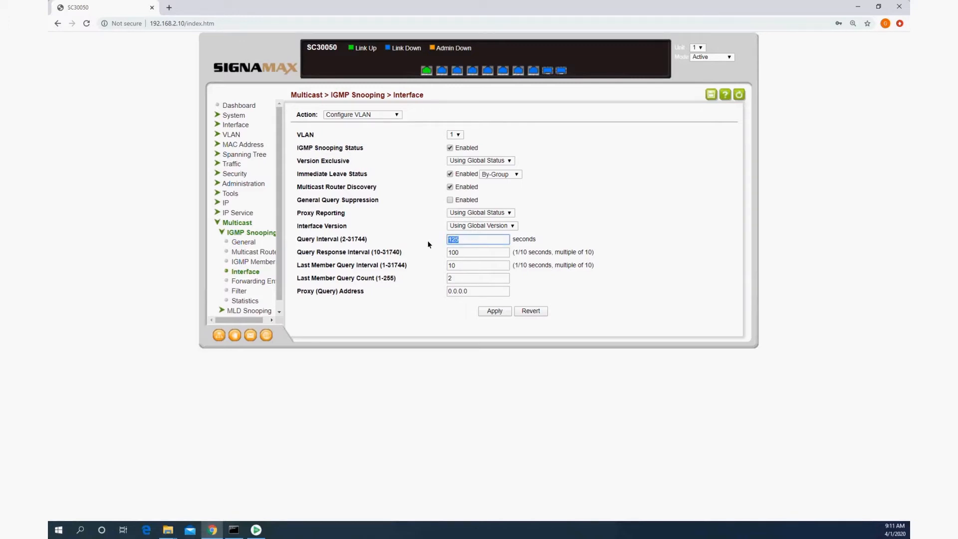
type("15")
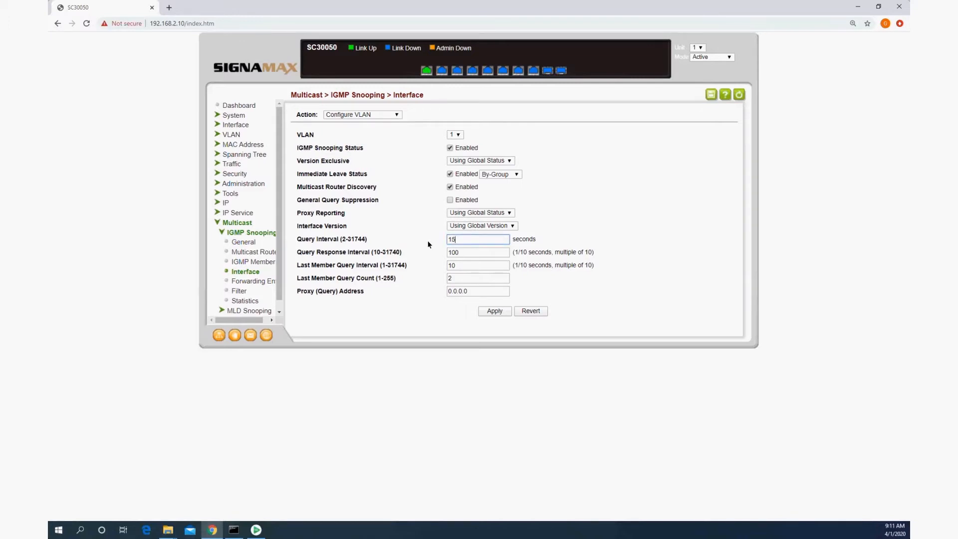
left_click(478, 291)
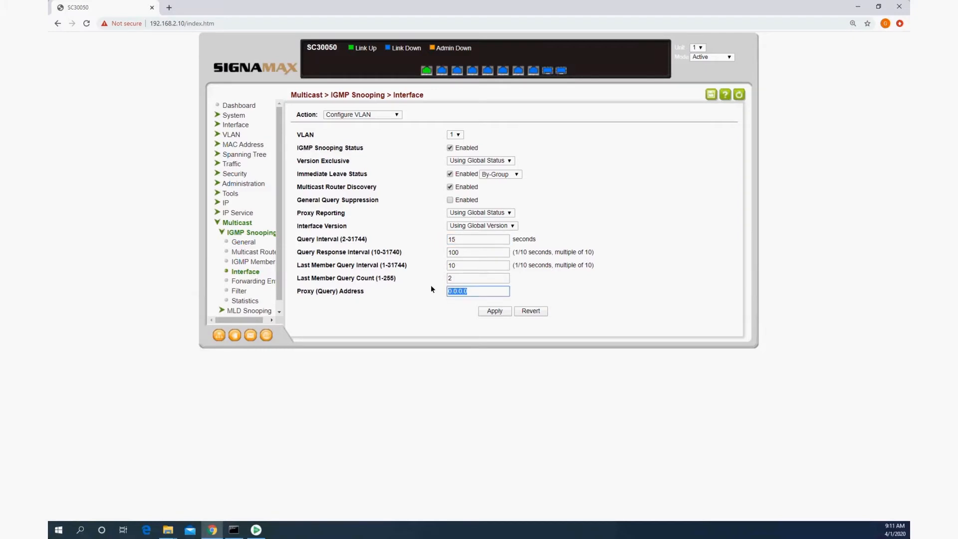
type("10.0")
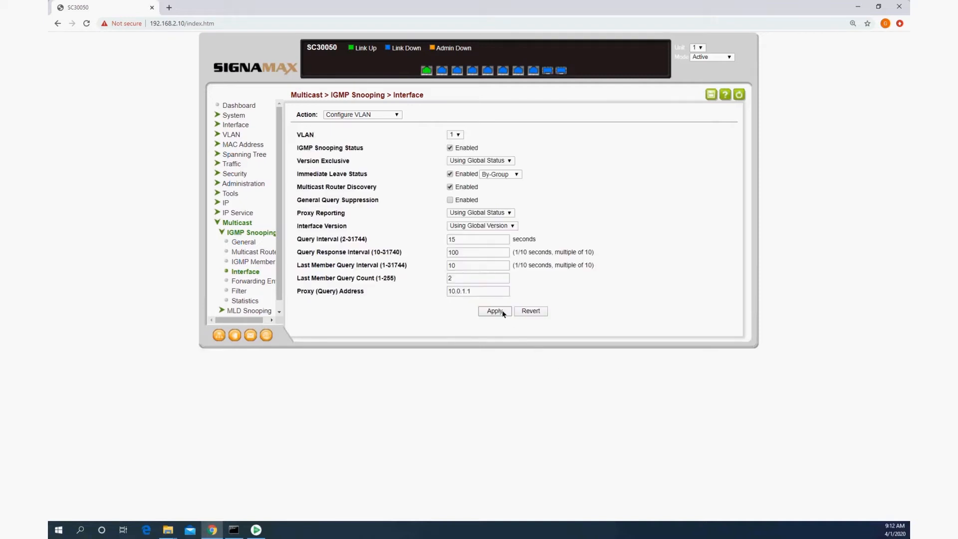
mouse_move(439, 302)
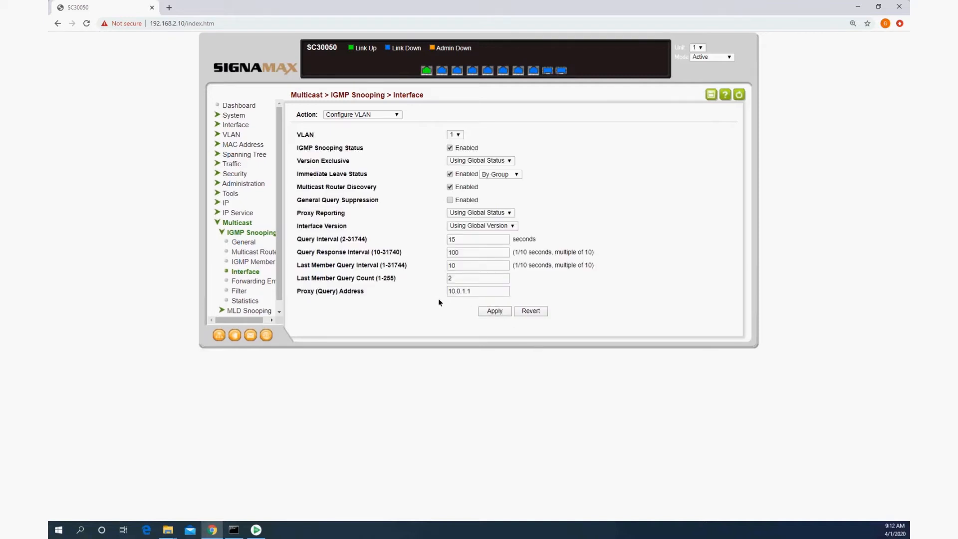
mouse_move(408, 299)
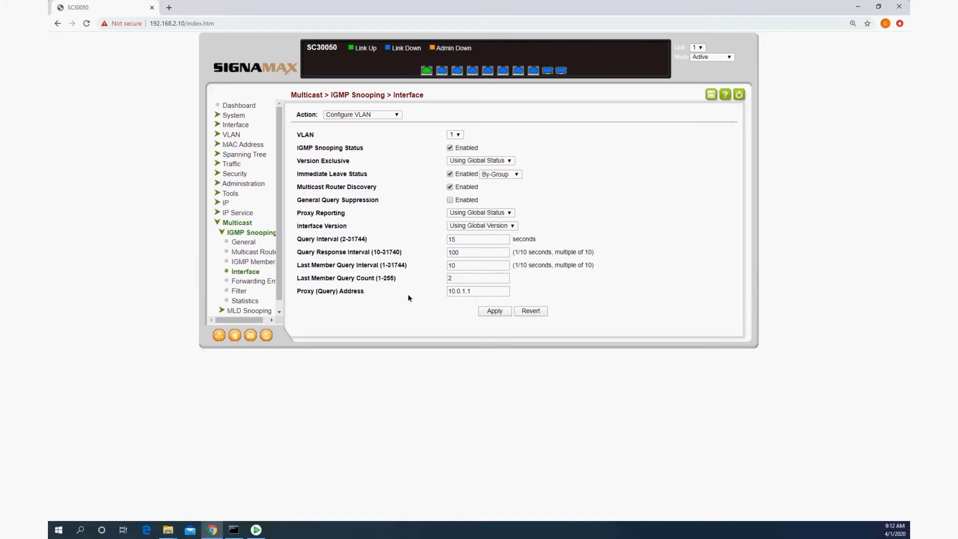
Set the Priority Trust Mode of all ten ports to DSCP and apply
left_click(231, 163)
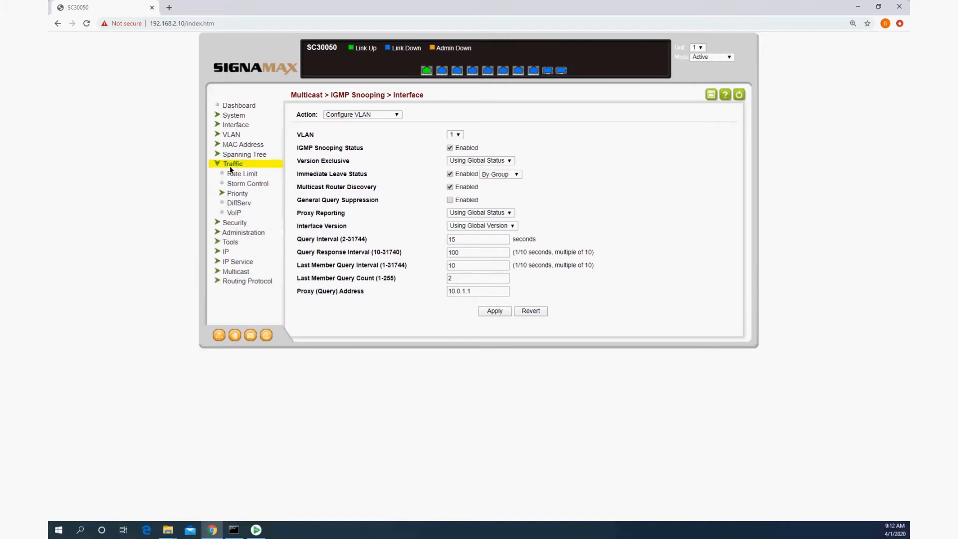
left_click(237, 194)
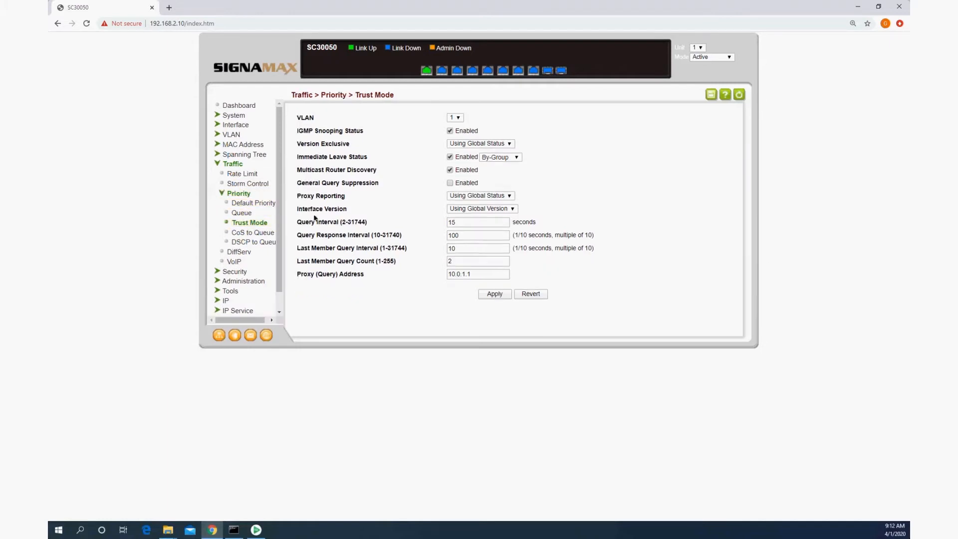
left_click(249, 221)
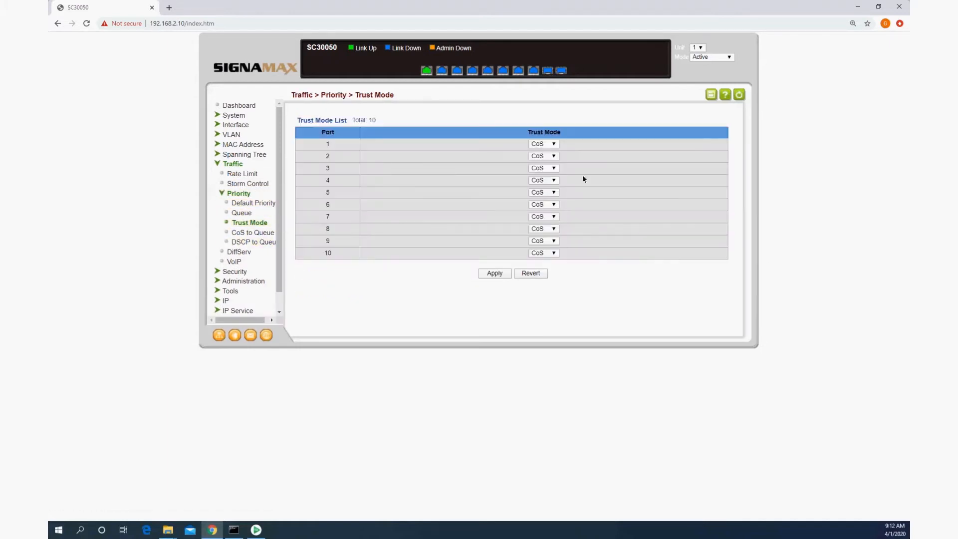
left_click(542, 144)
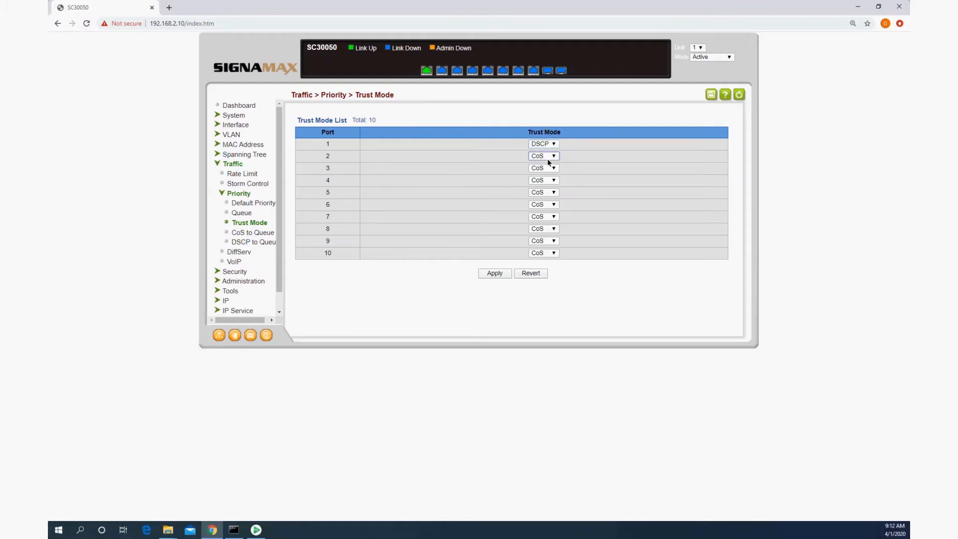
left_click(543, 168)
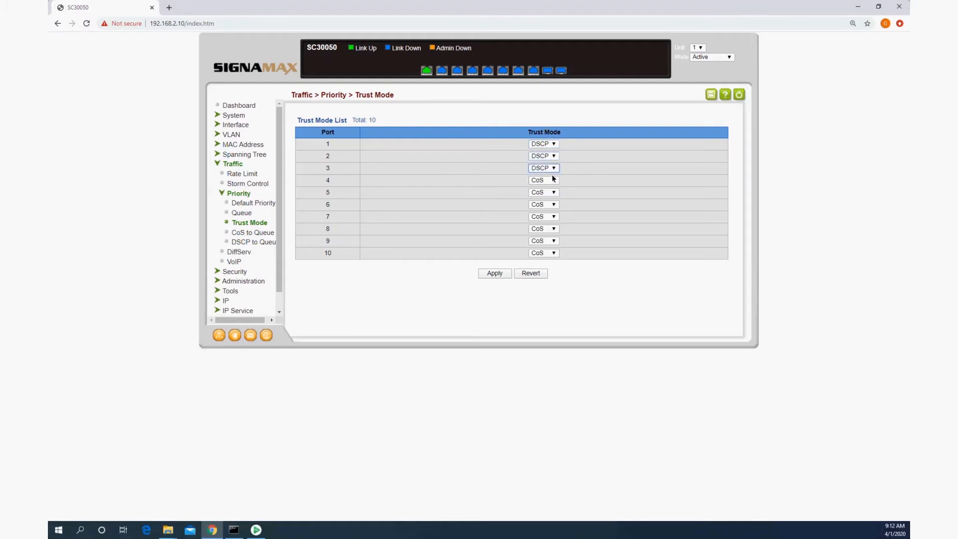
left_click(543, 192)
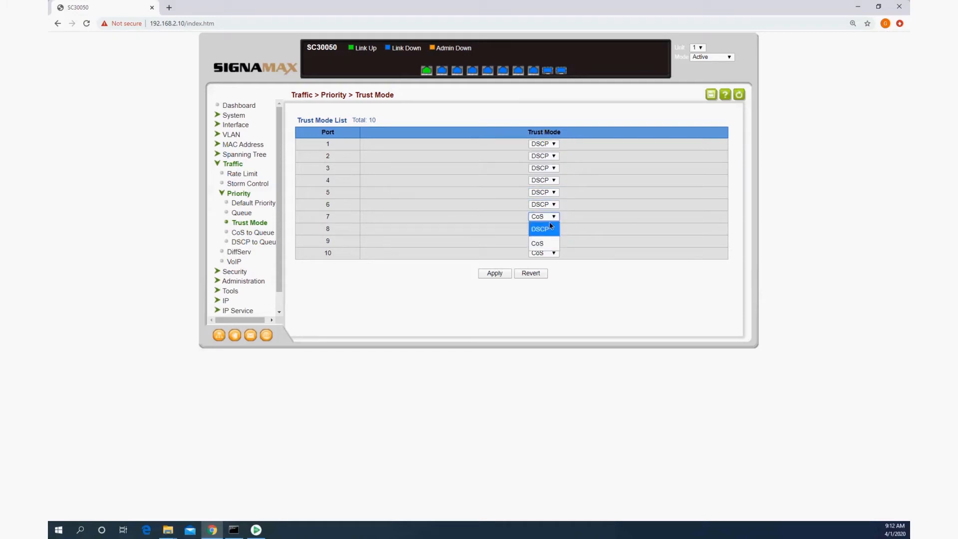
left_click(539, 229)
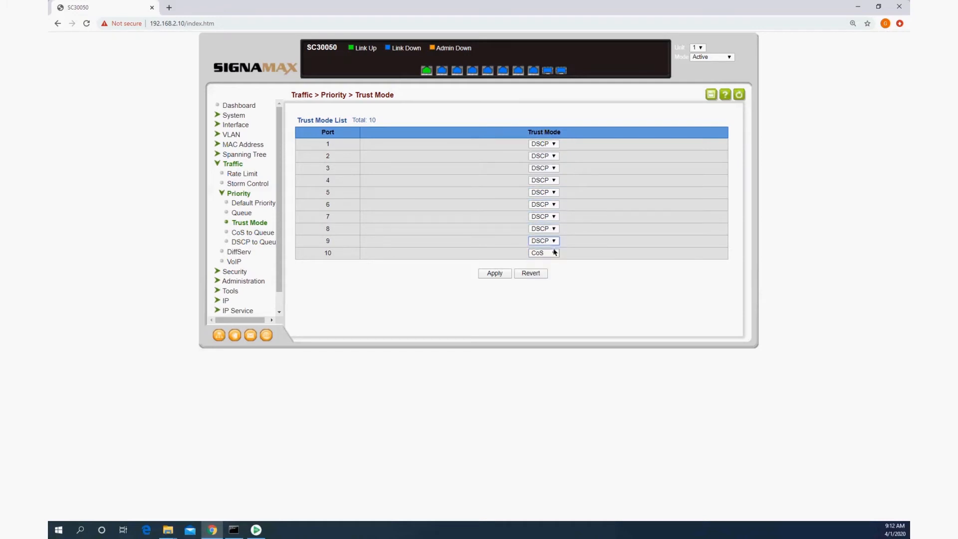
left_click(542, 252)
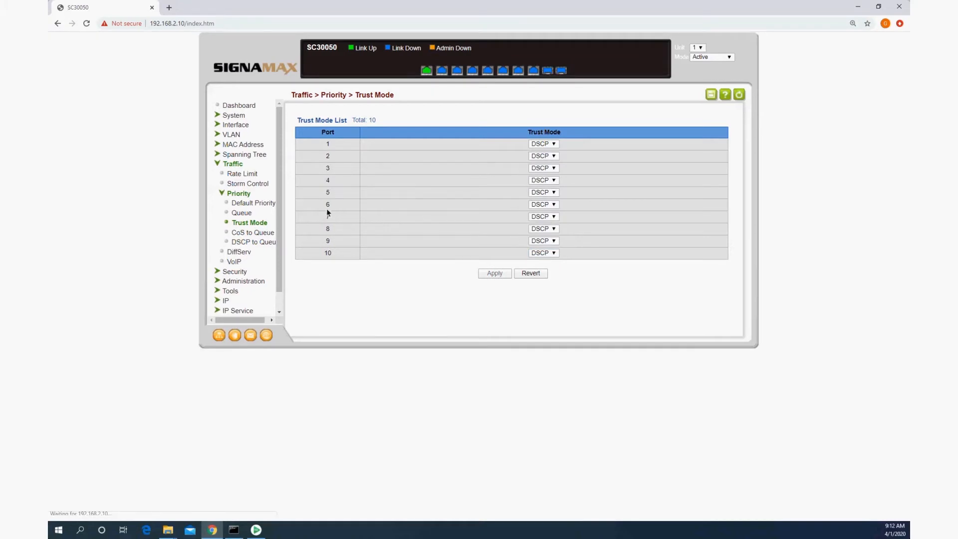
left_click(253, 241)
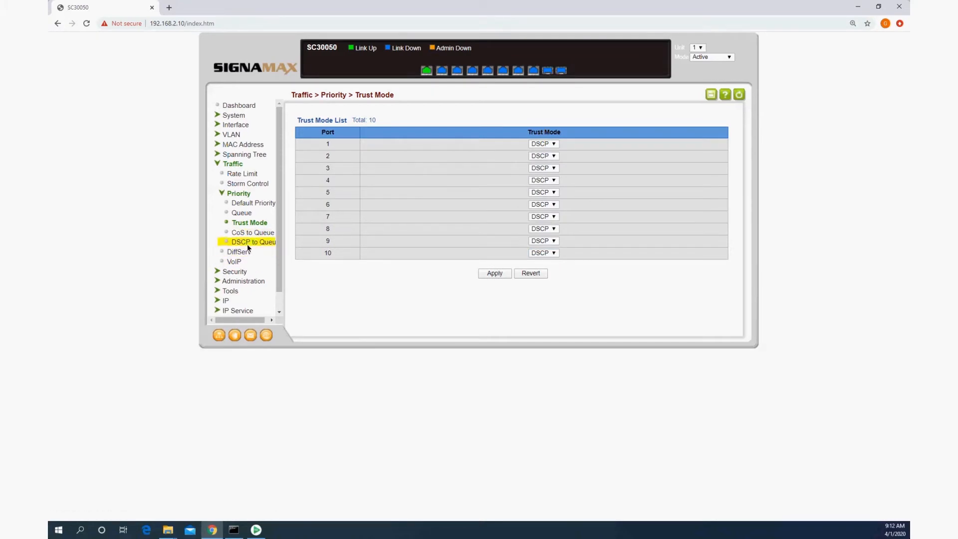
Map DSCP 8 to queue 2 and DSCP 0–19 otherwise to queue 0
left_click(252, 242)
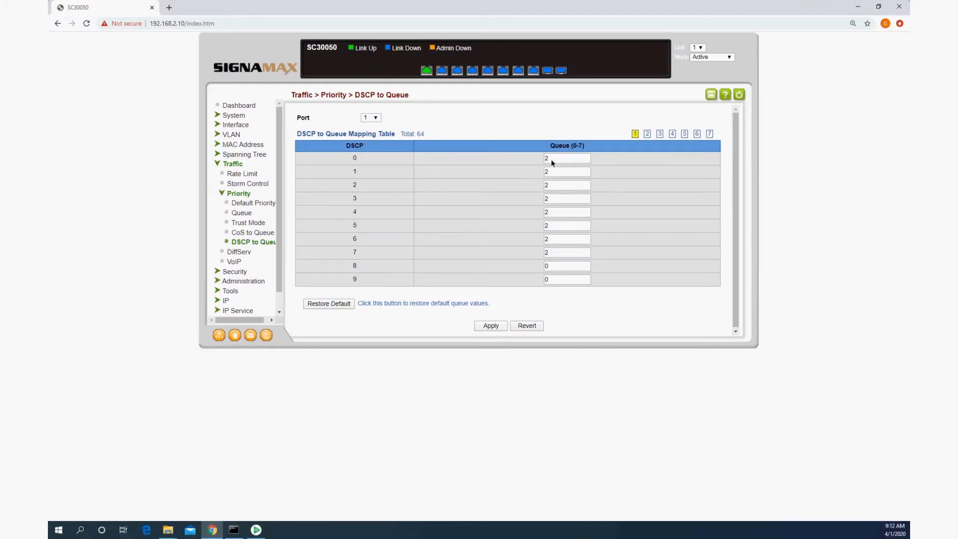
left_click(566, 158)
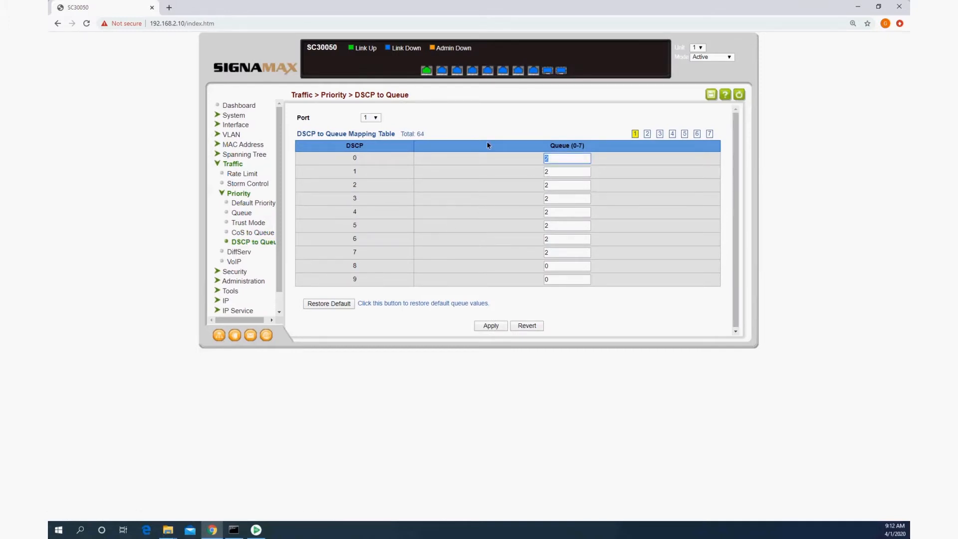
left_click(566, 185)
type("0")
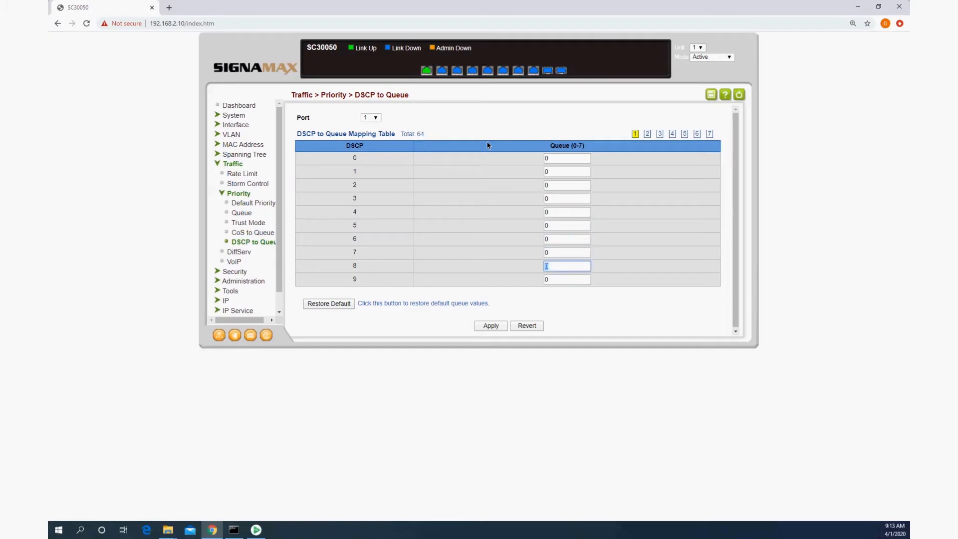
type("2")
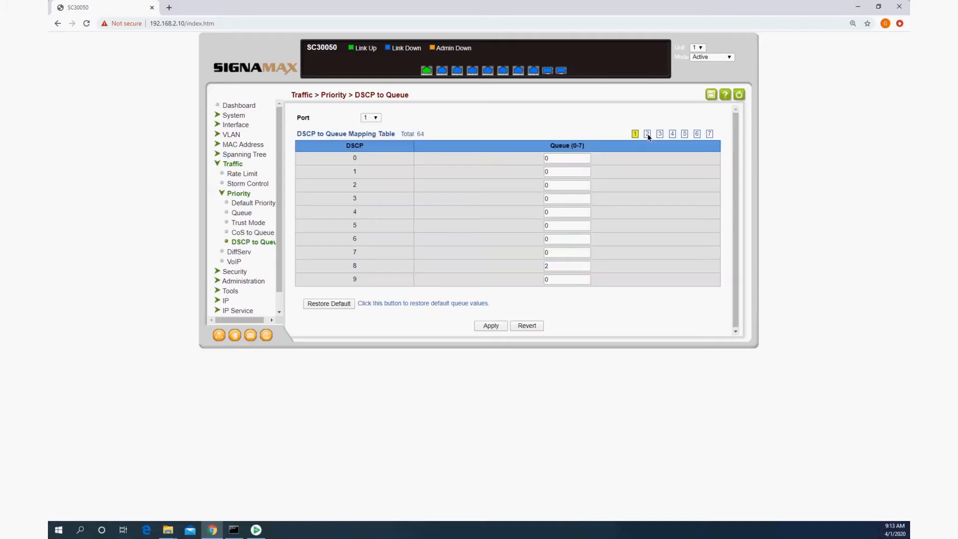
left_click(646, 133)
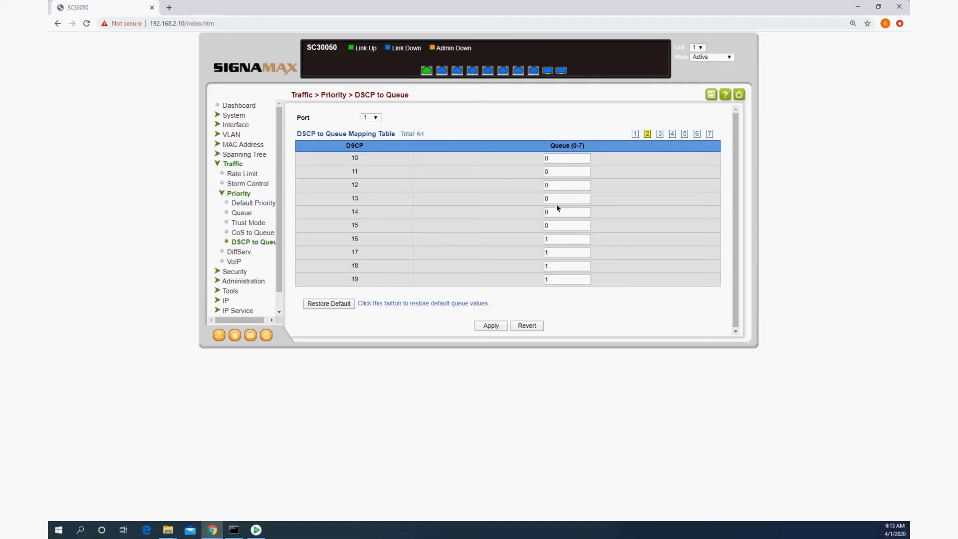
left_click(566, 225)
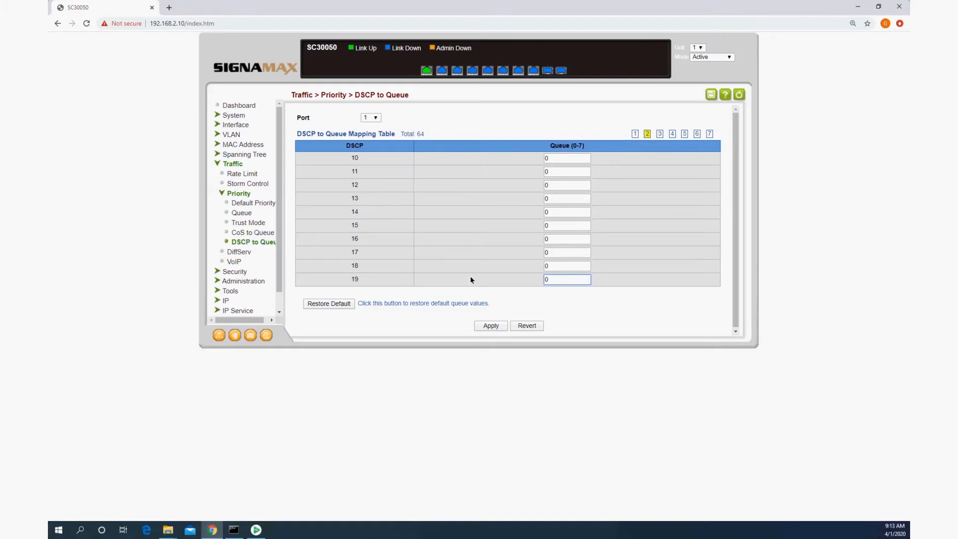
left_click(490, 325)
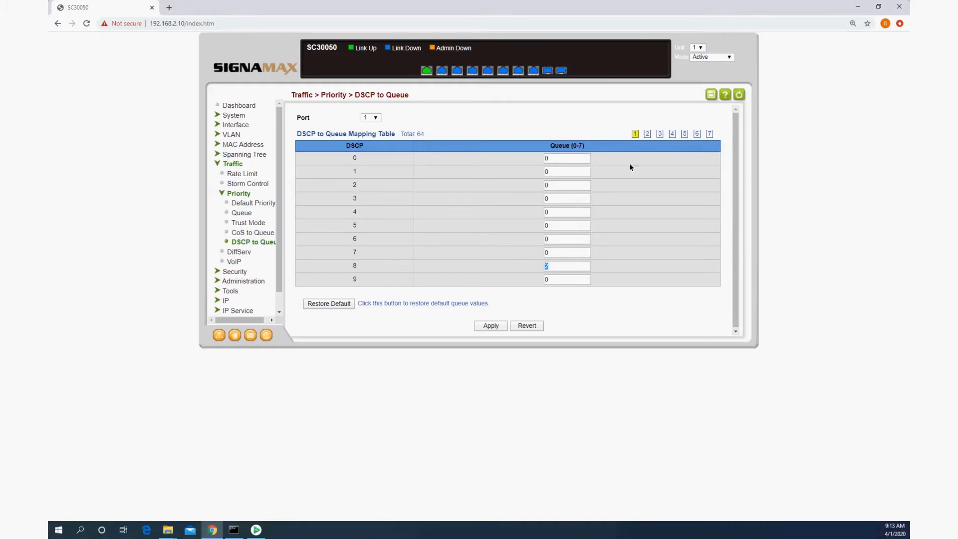
Apply mappings for DSCP 20–63: 32 and 46 to queue 6, 56 to 7, rest 0
left_click(659, 133)
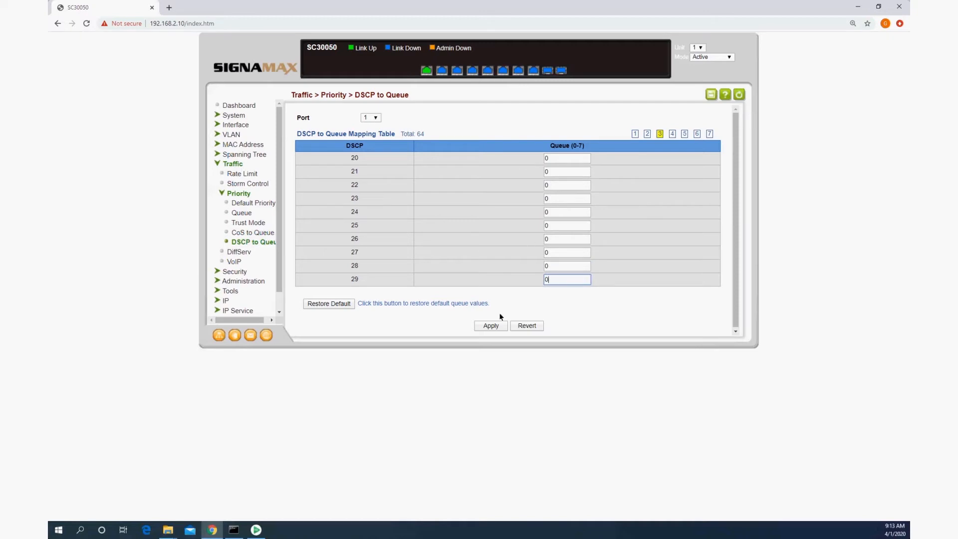
left_click(672, 134)
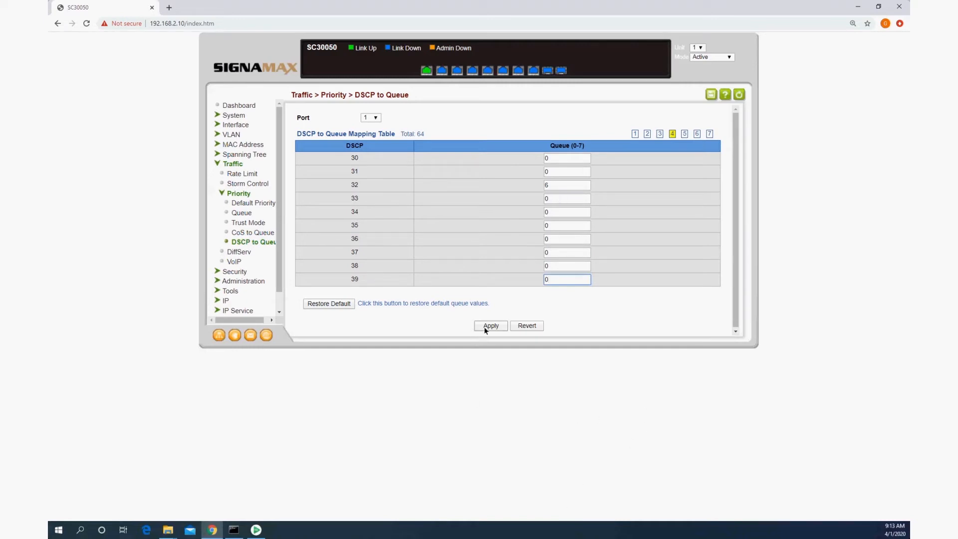
left_click(685, 133)
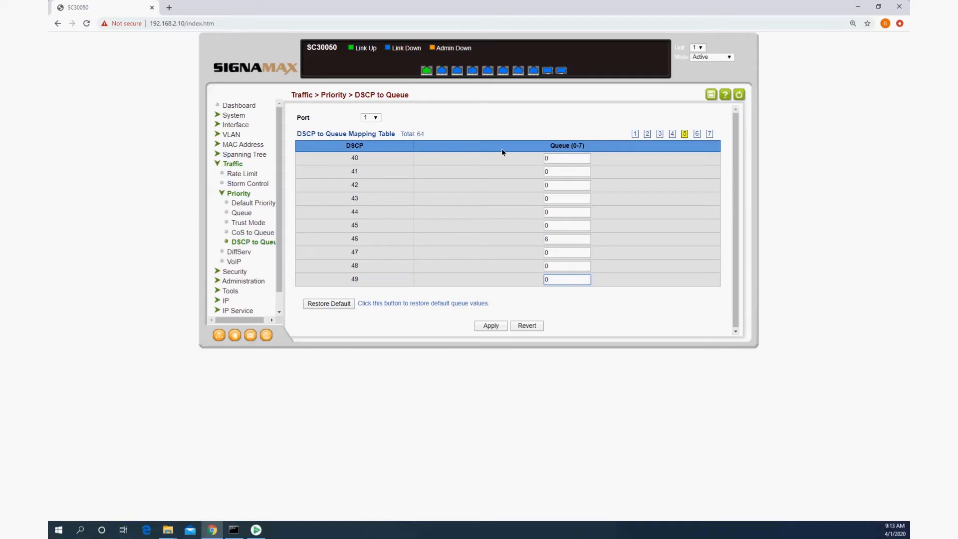
left_click(634, 134)
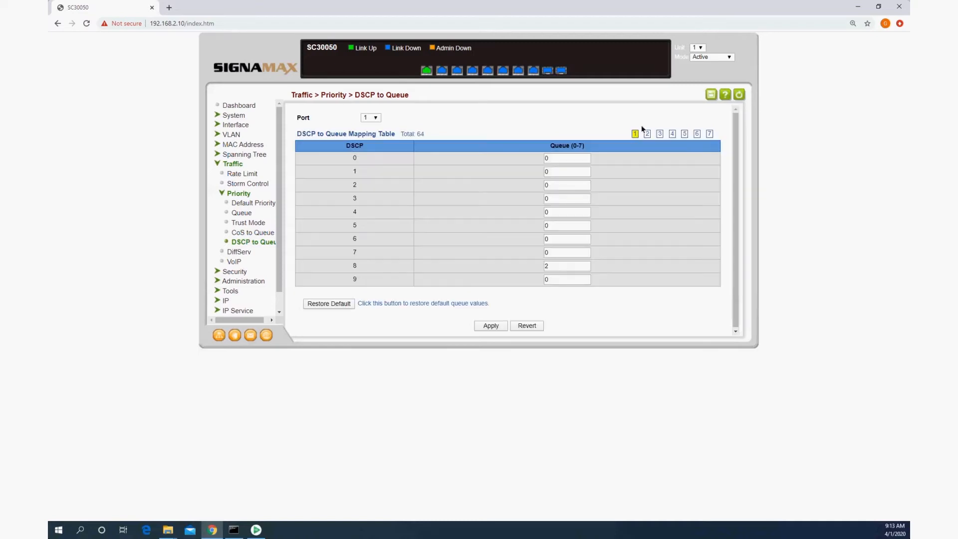
left_click(696, 133)
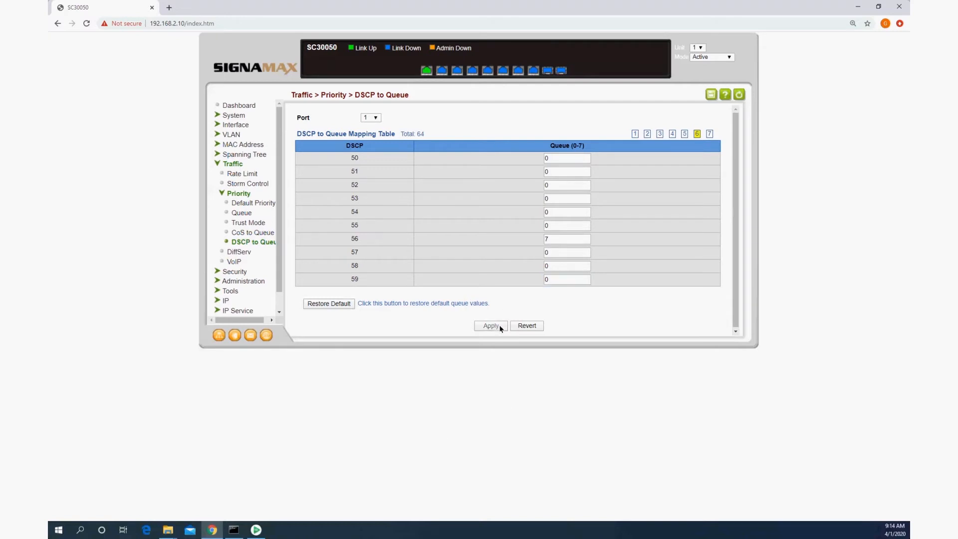
left_click(709, 133)
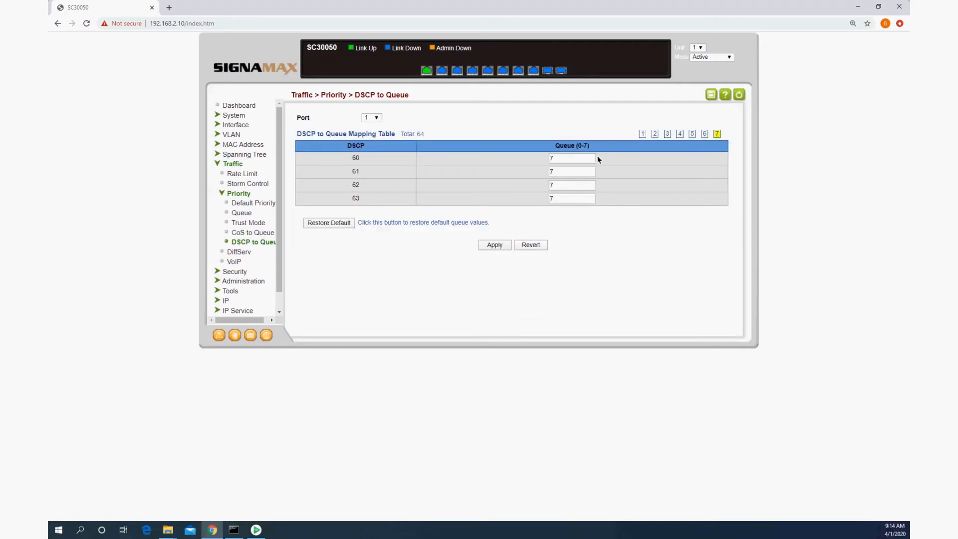
type("0")
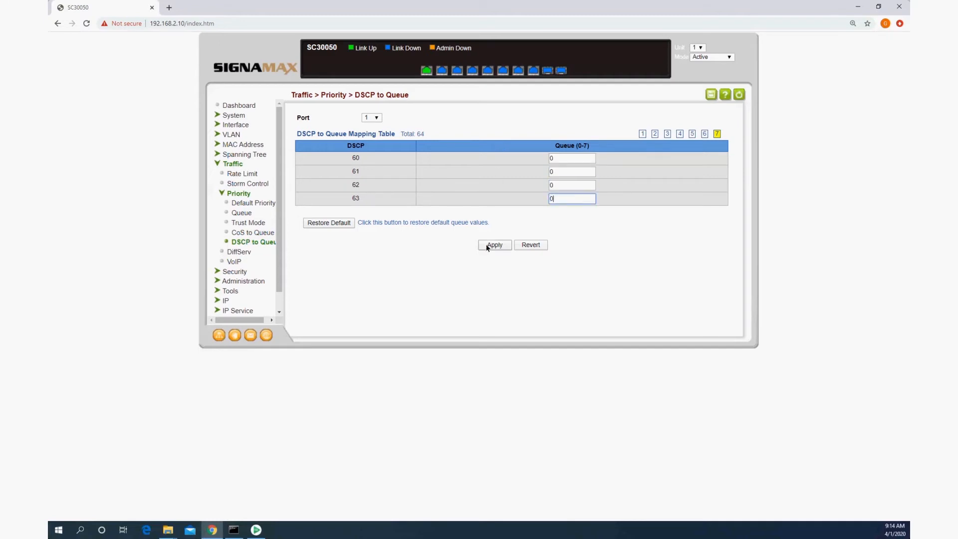
left_click(642, 133)
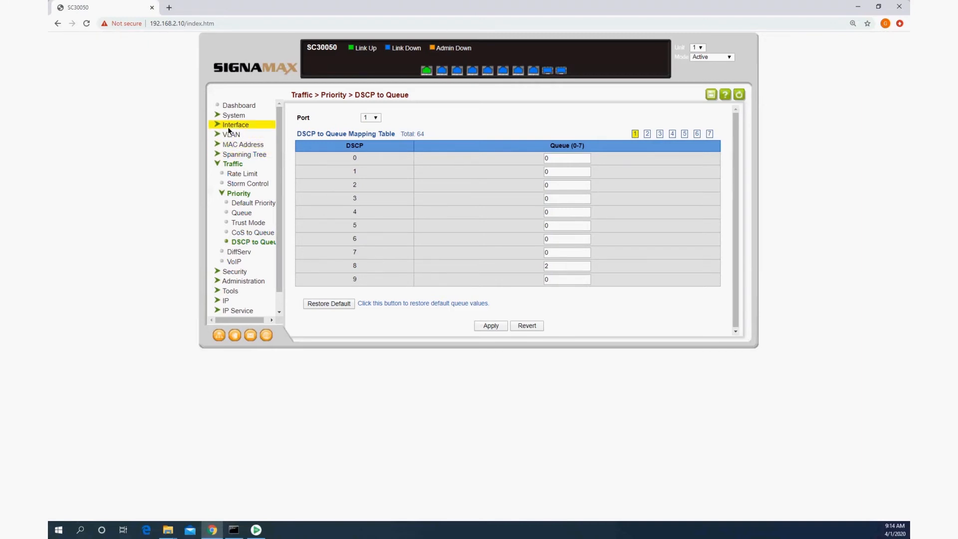
Untick Green Ethernet power saving on all ten ports and apply
left_click(236, 124)
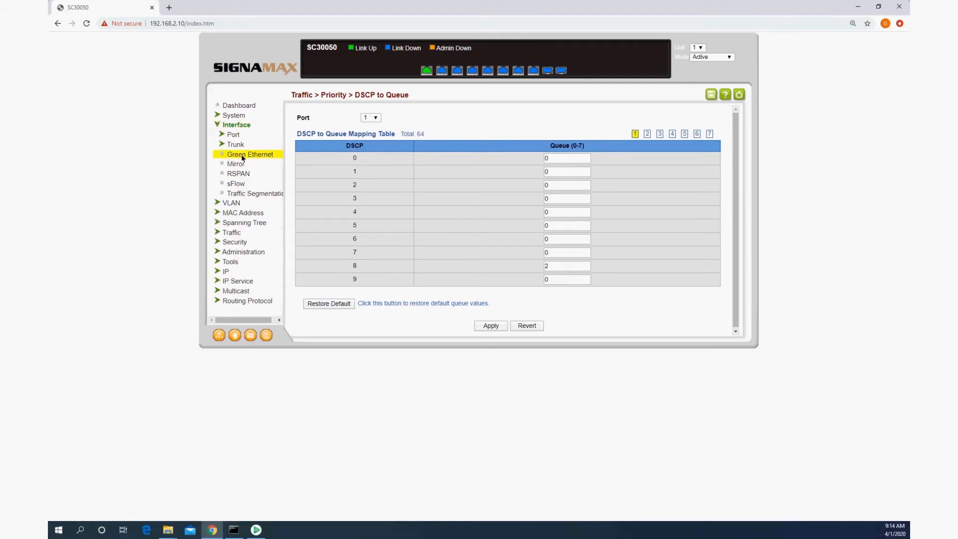
left_click(250, 154)
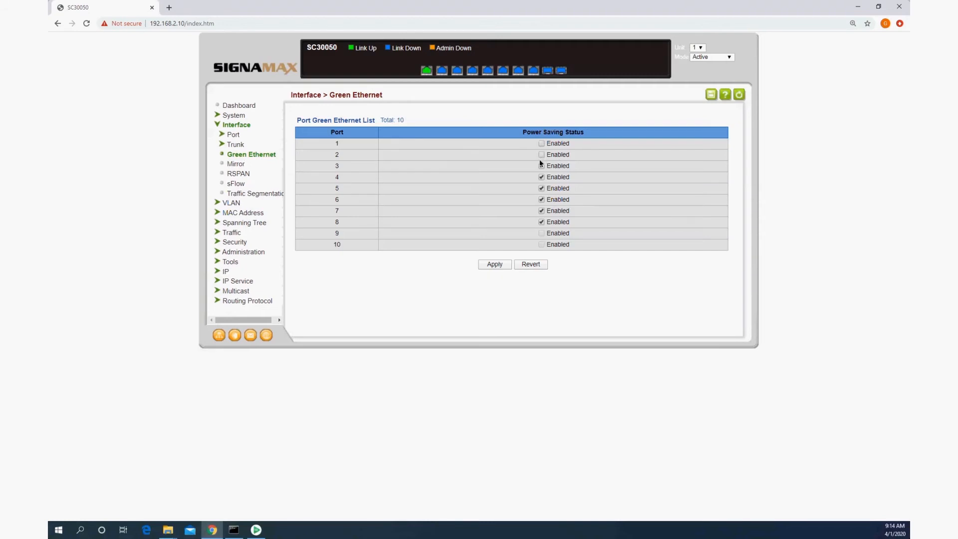
left_click(542, 188)
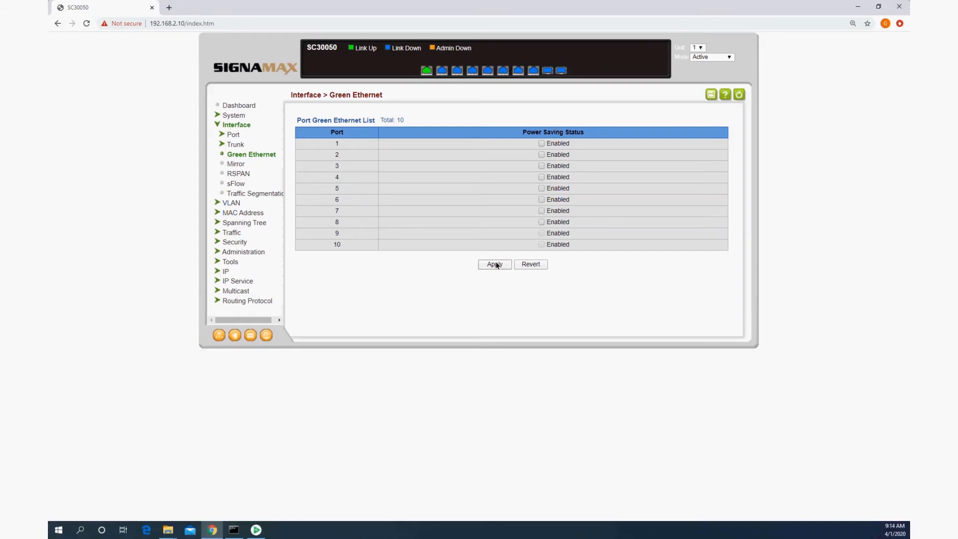
left_click(494, 264)
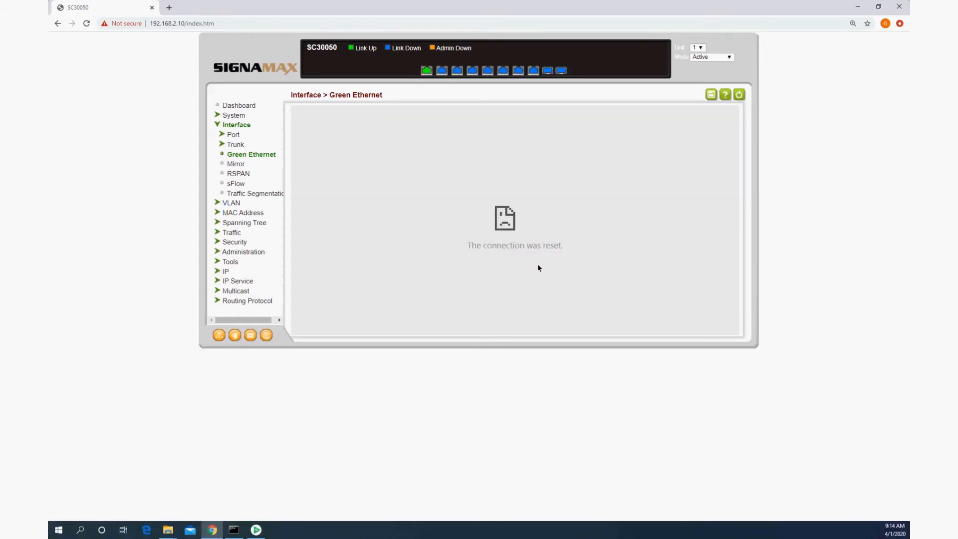
mouse_move(528, 247)
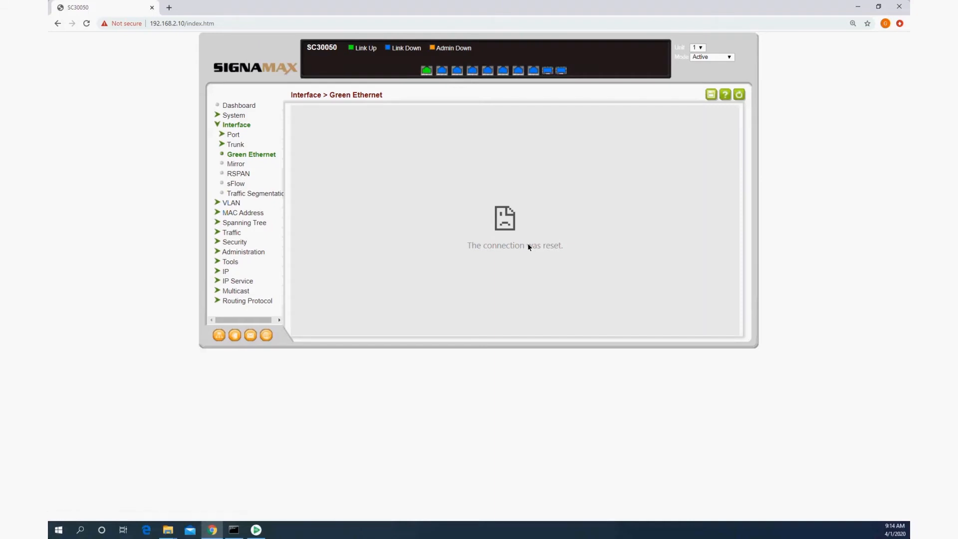
mouse_move(313, 137)
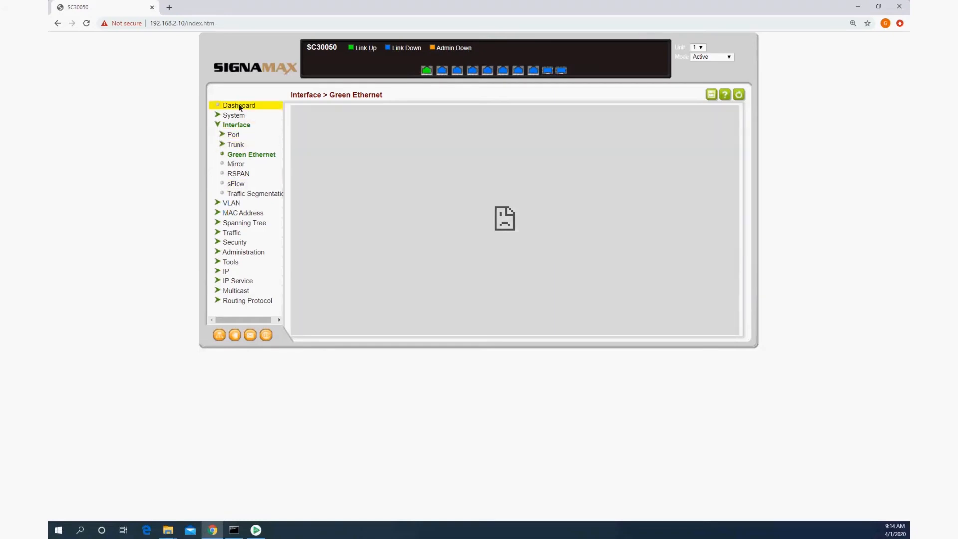
Save the running configuration from the dashboard and confirm the save prompt
left_click(238, 105)
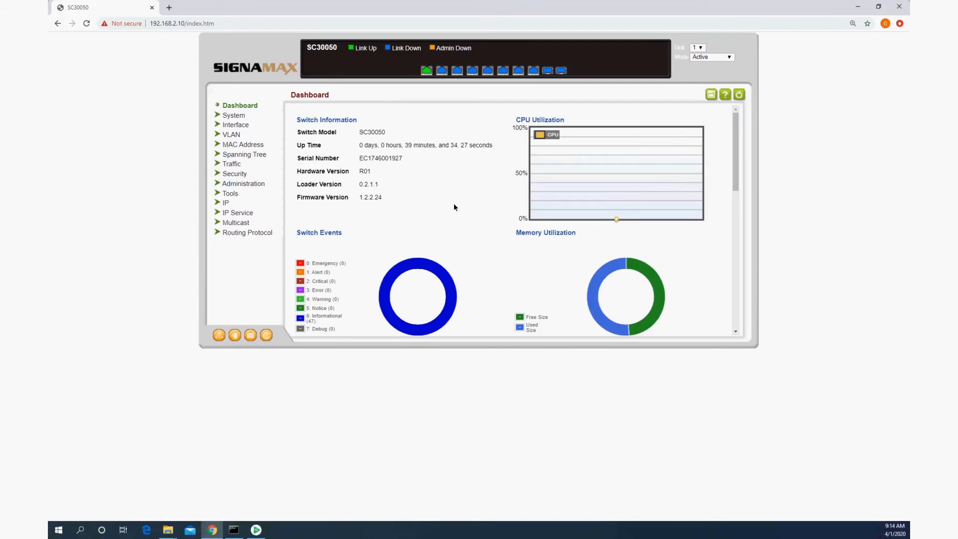
mouse_move(447, 165)
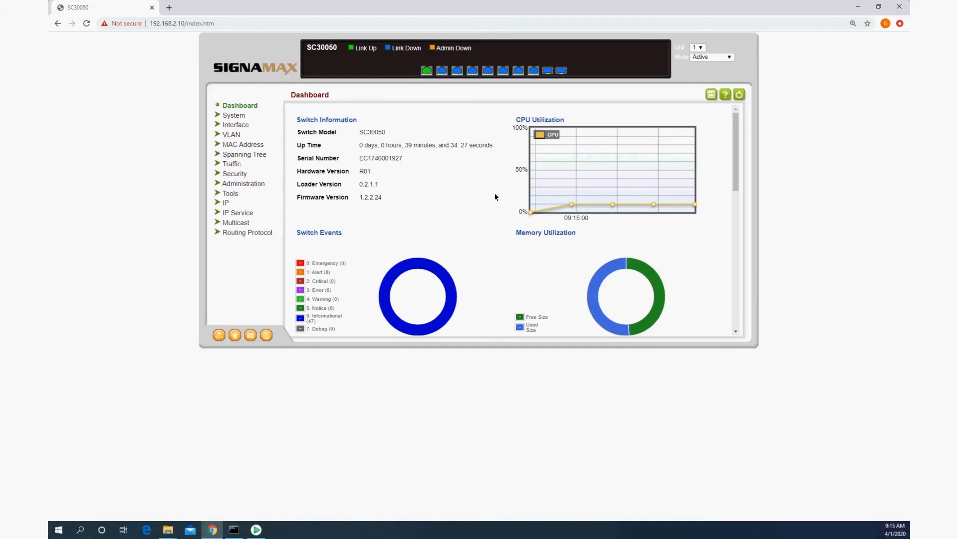
mouse_move(551, 98)
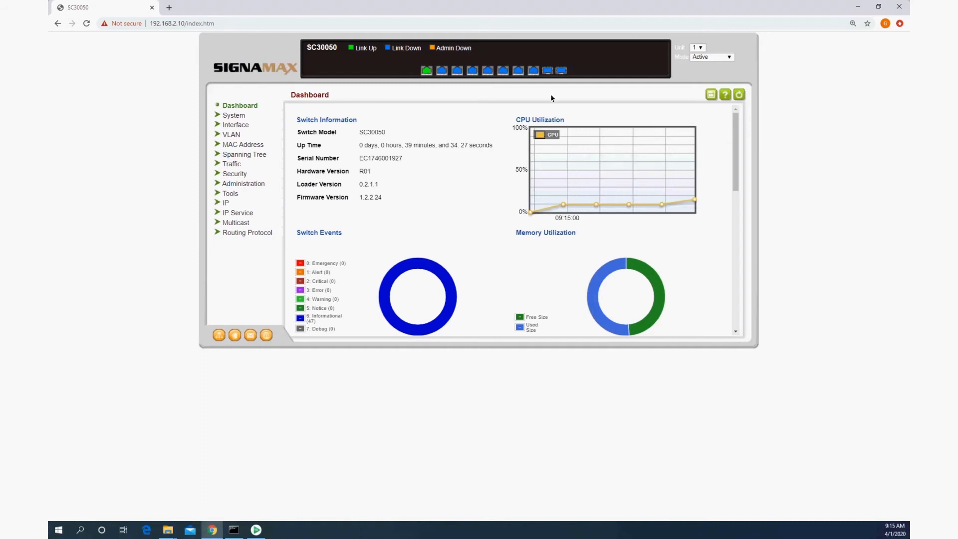
left_click(711, 94)
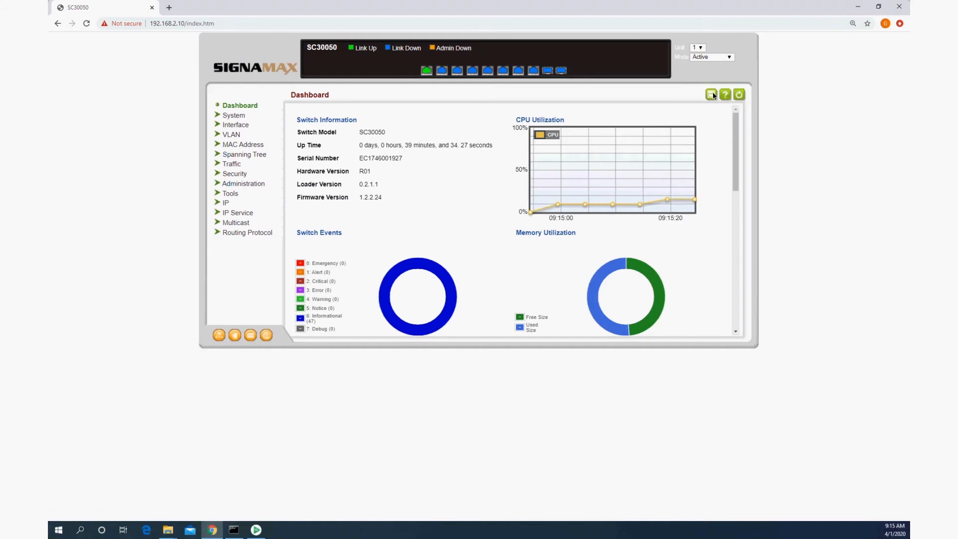
left_click(710, 94)
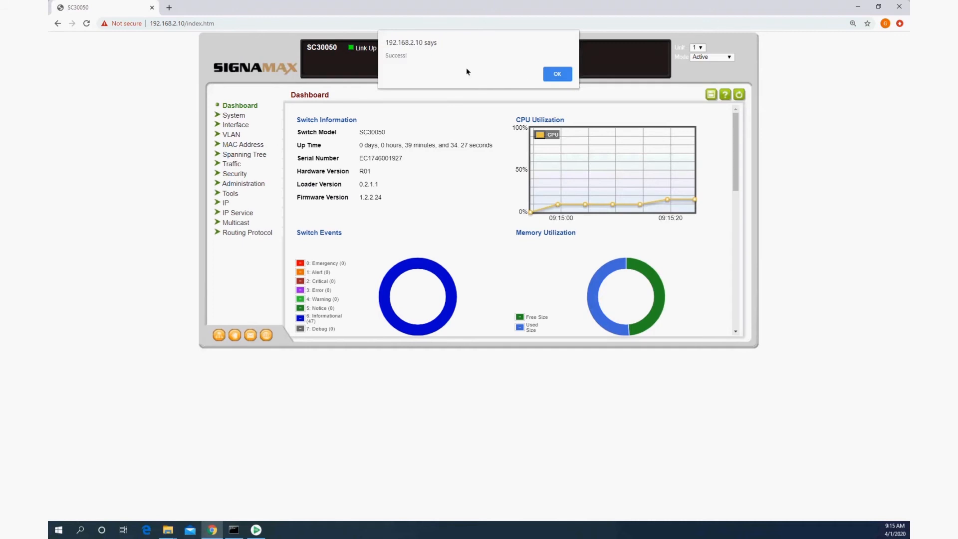
left_click(556, 74)
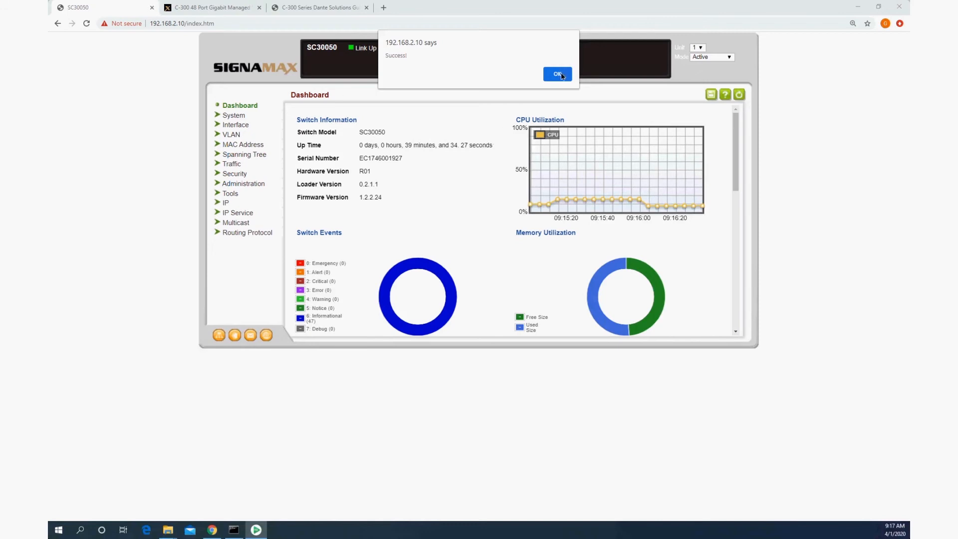
Open the C-300 Crestron Solution Guide and download the C-300-Crestron.zip configuration file
left_click(556, 74)
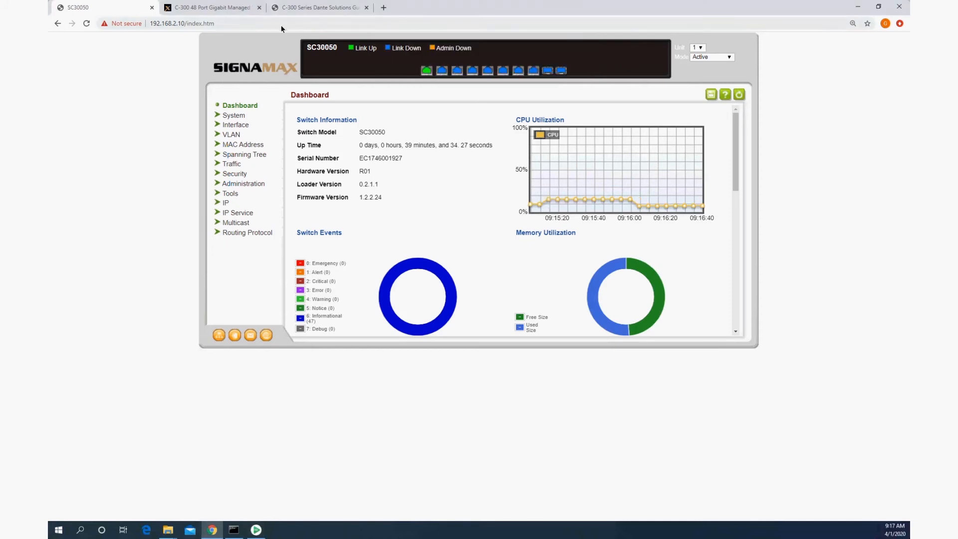
left_click(212, 8)
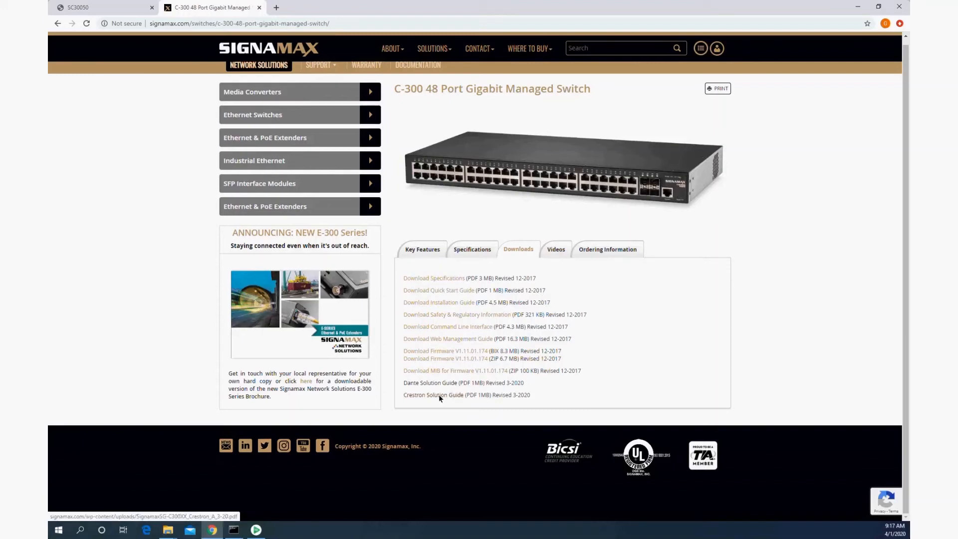
left_click(433, 395)
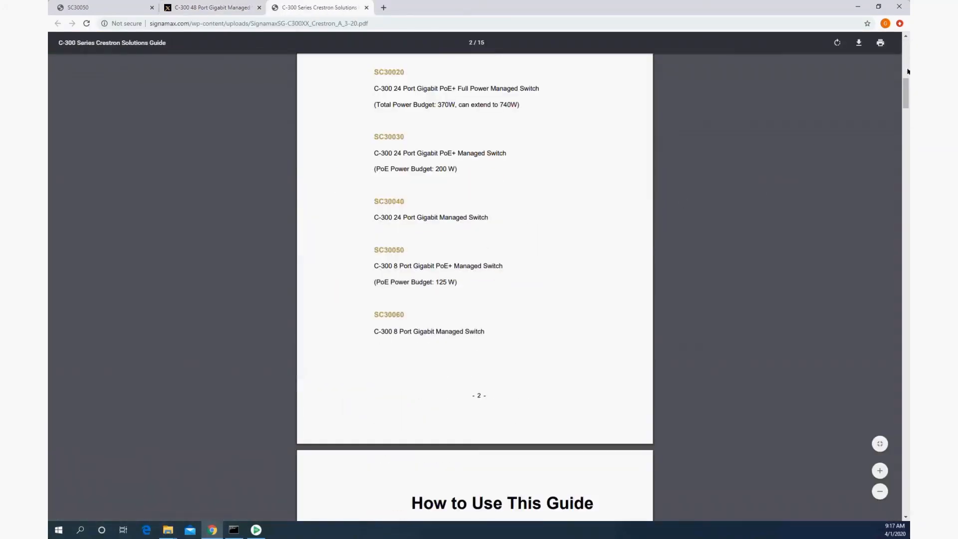
scroll("down", 3)
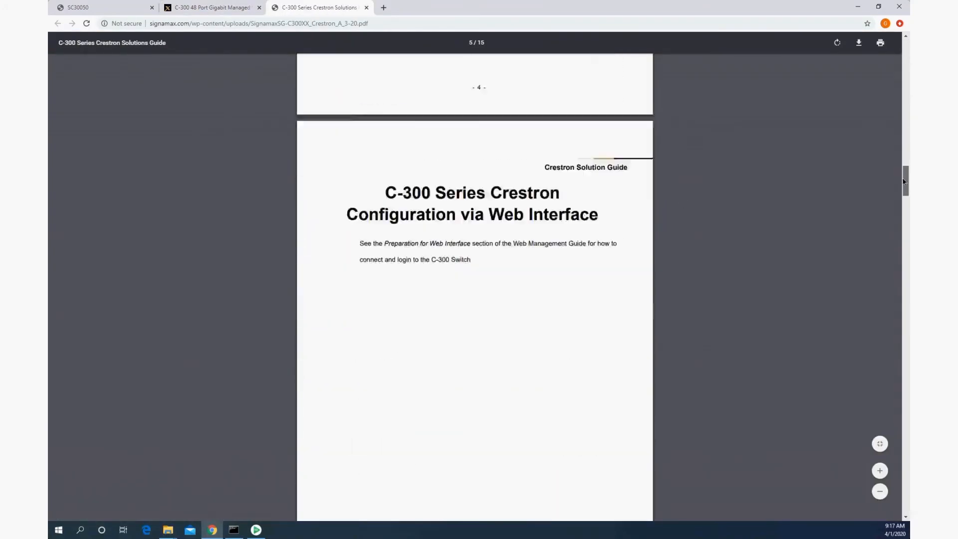
scroll("down", 3)
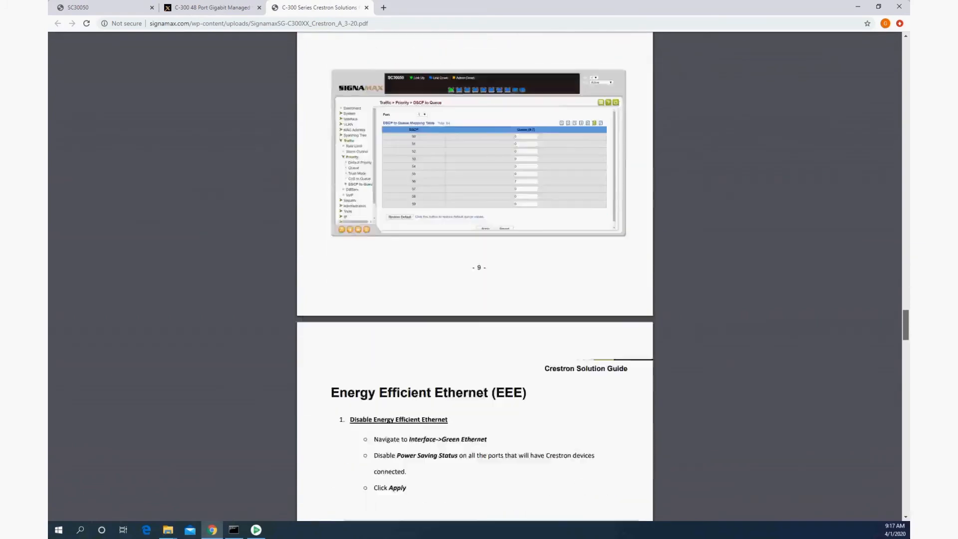
scroll("down", 3)
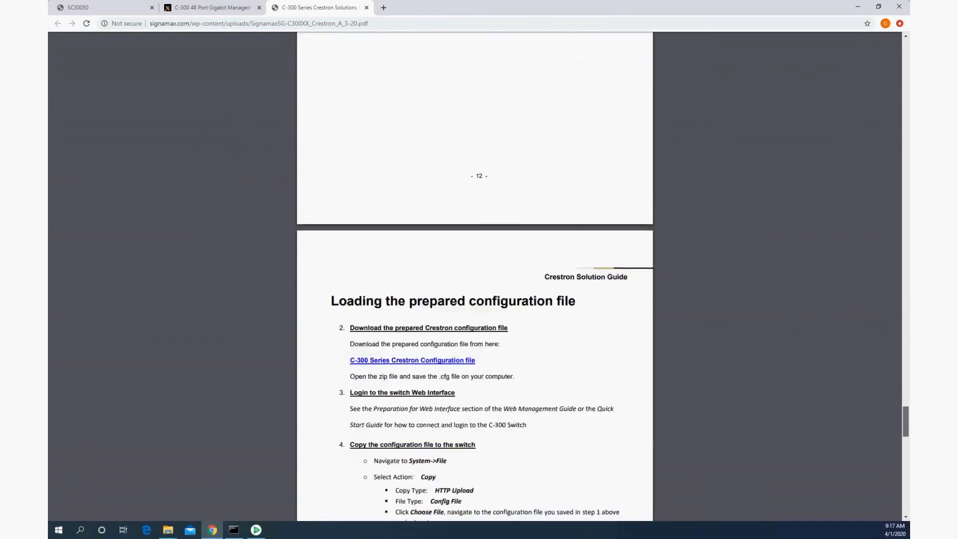
scroll("down", 3)
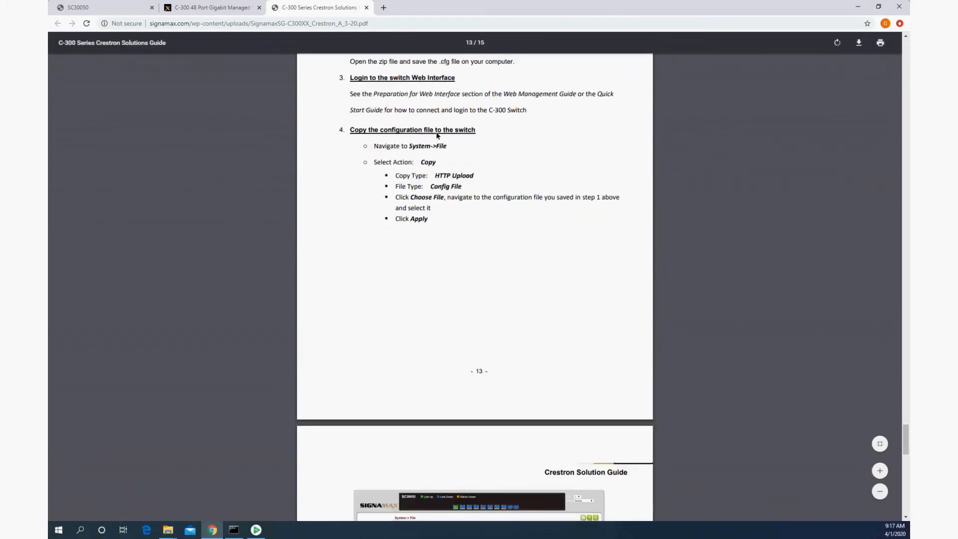
scroll("up", 3)
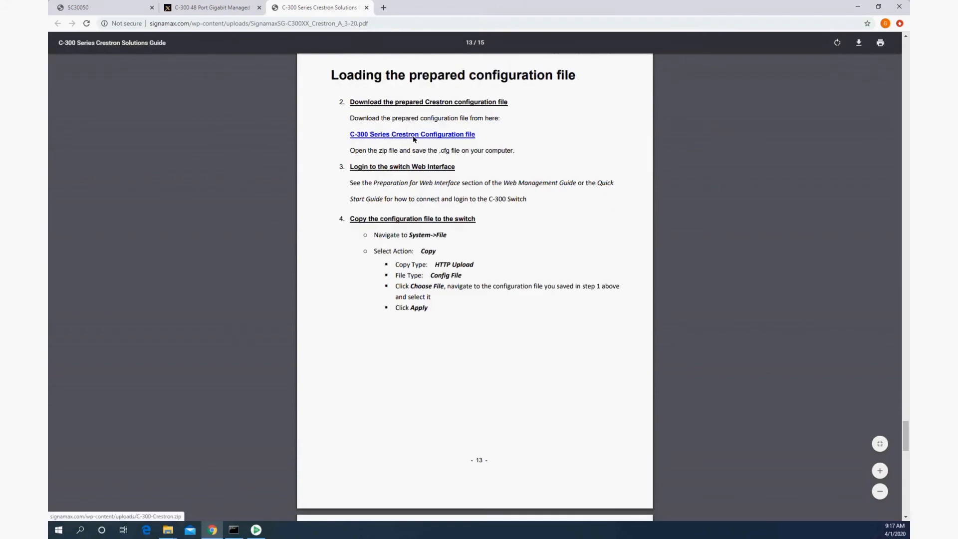
left_click(412, 133)
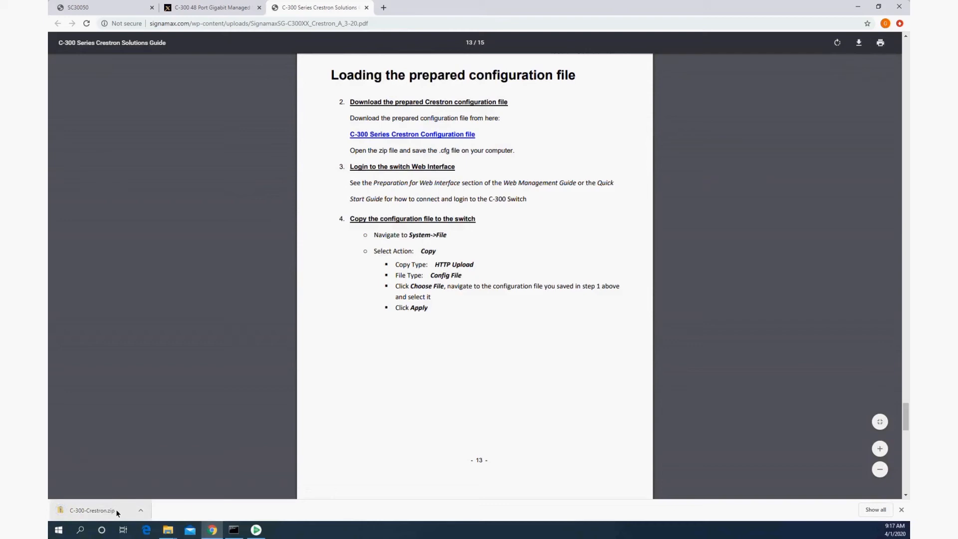
Copy C-300-Crestron.cfg out of the downloaded zip onto the Desktop
left_click(92, 510)
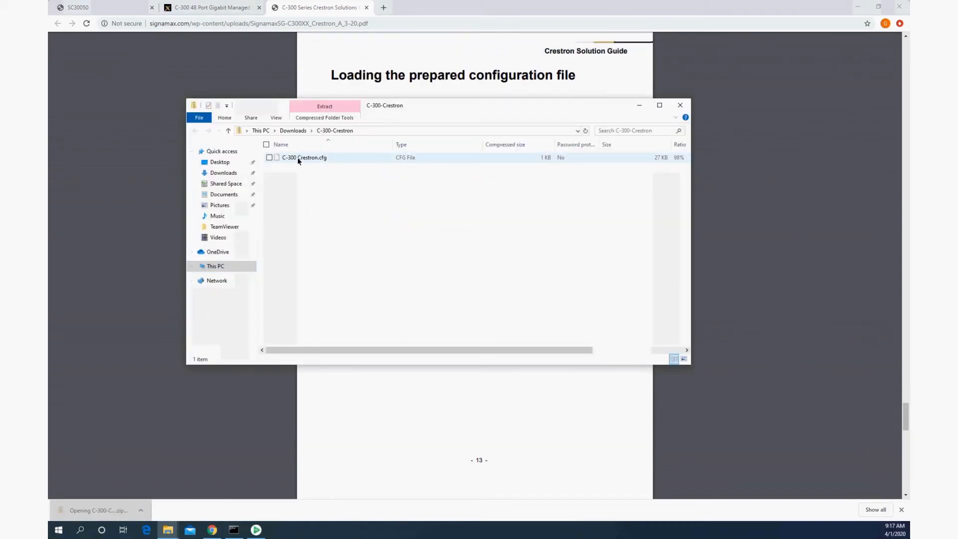
left_click(304, 158)
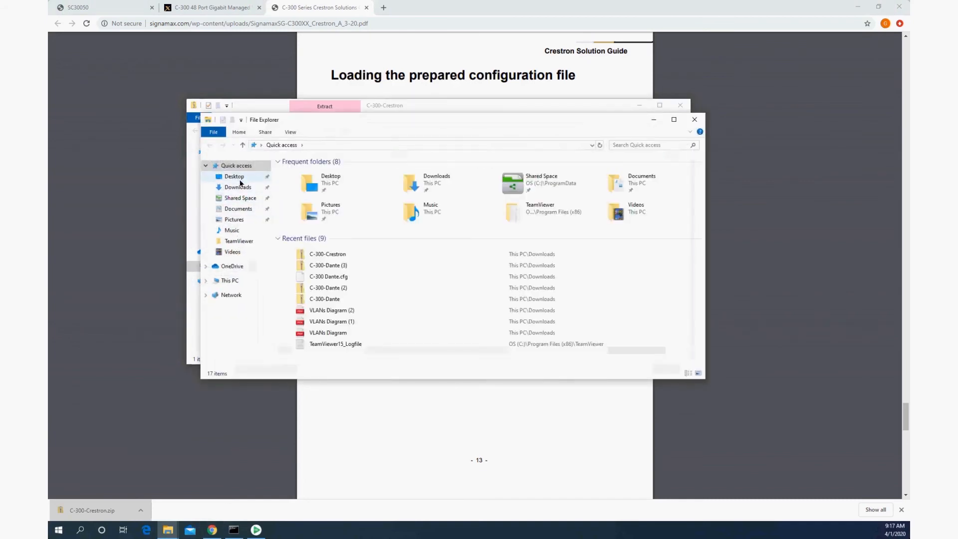
left_click(234, 176)
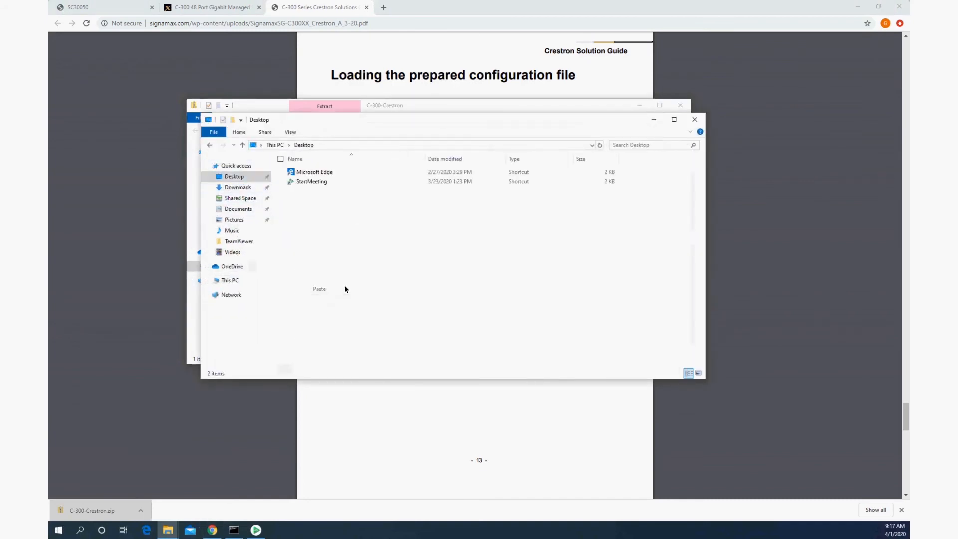
left_click(76, 7)
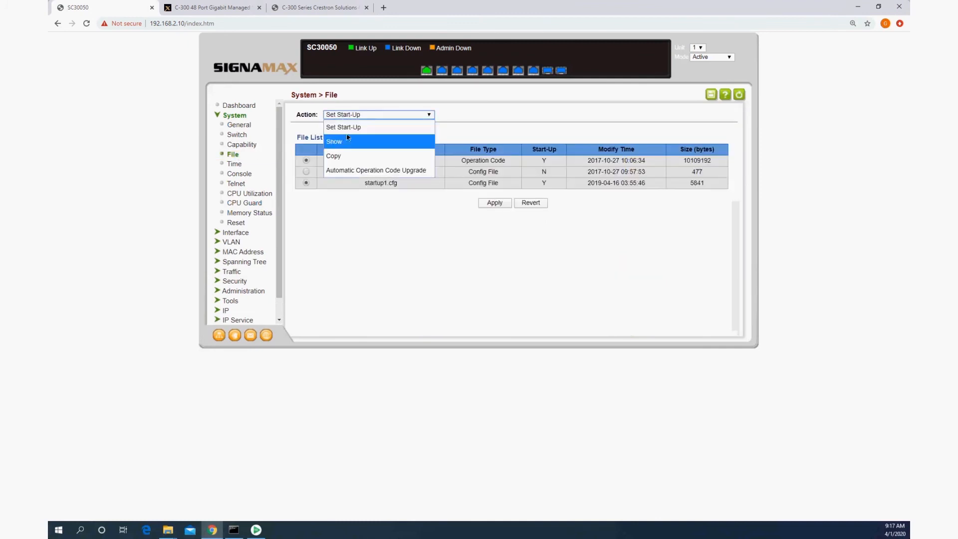
Upload C-300 Crestron.cfg from the Desktop via HTTP as config file startup1.cfg
left_click(334, 155)
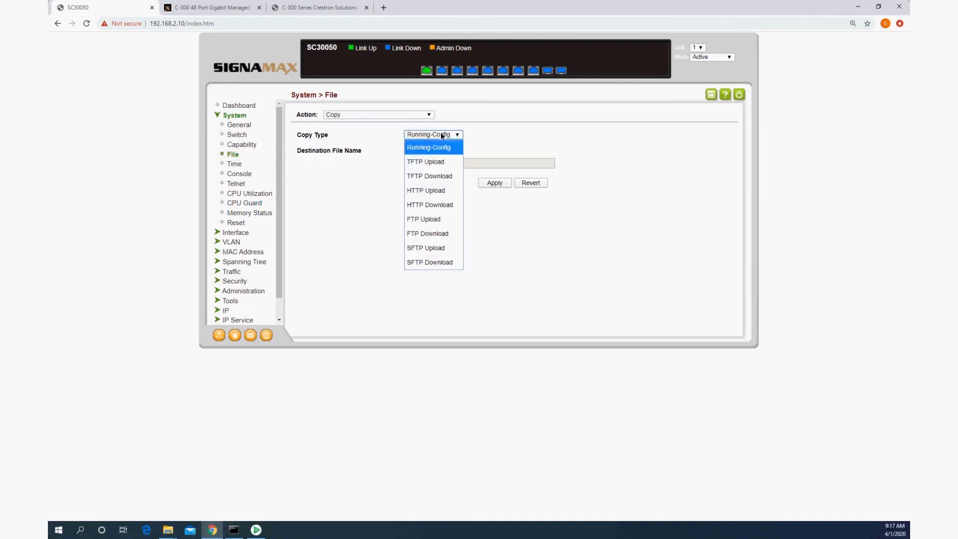
mouse_move(425, 191)
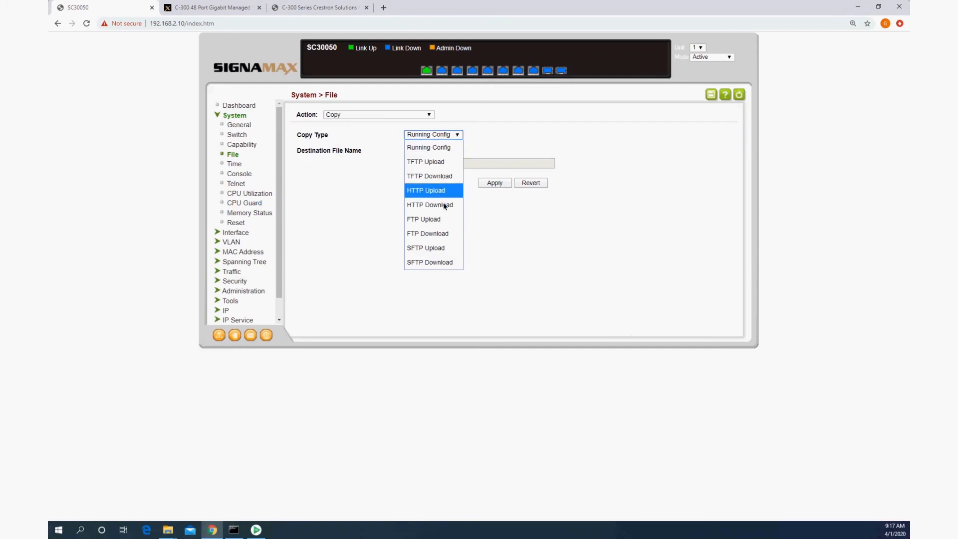
left_click(426, 190)
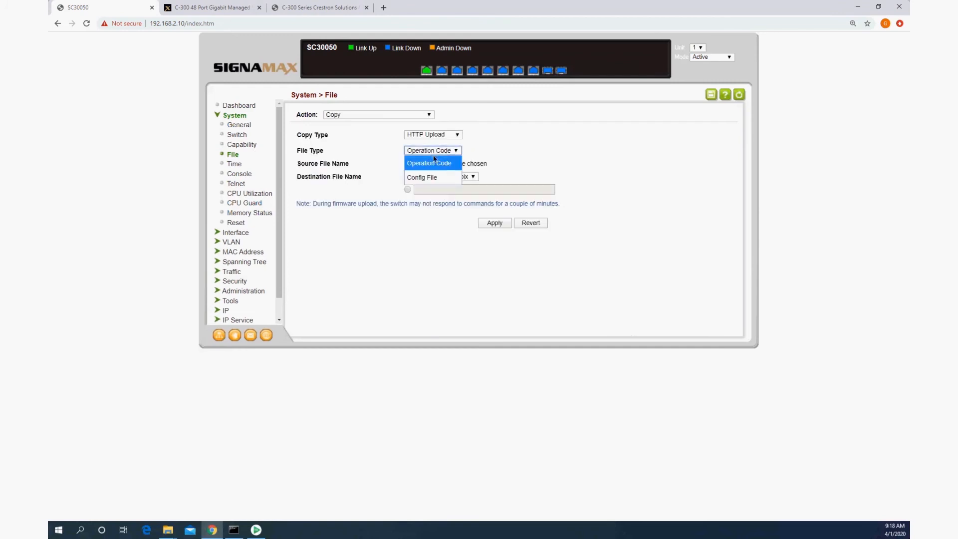
left_click(421, 178)
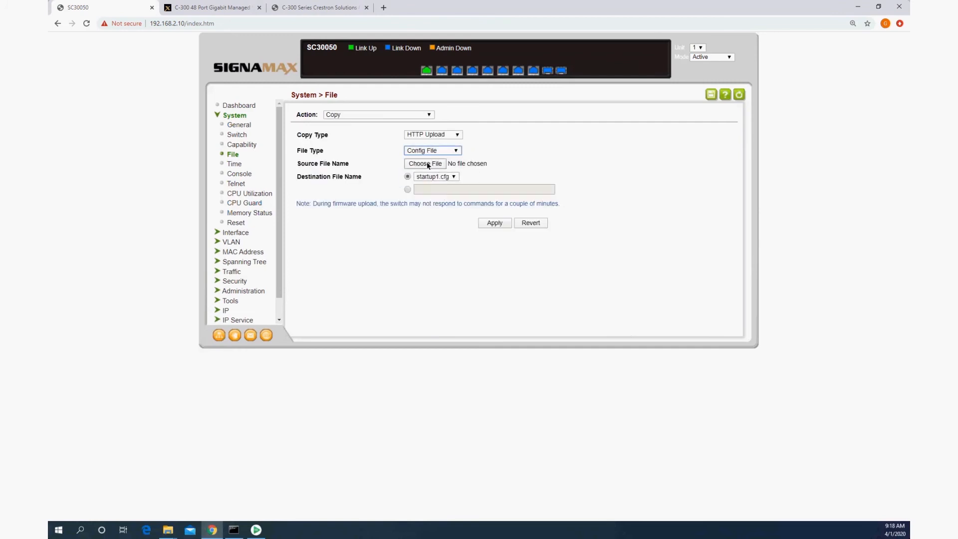
left_click(424, 163)
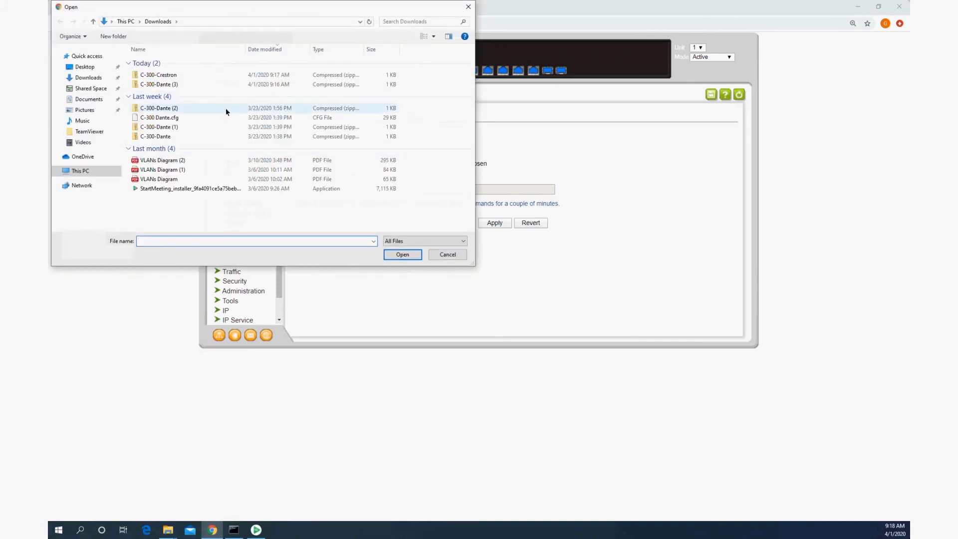
left_click(85, 66)
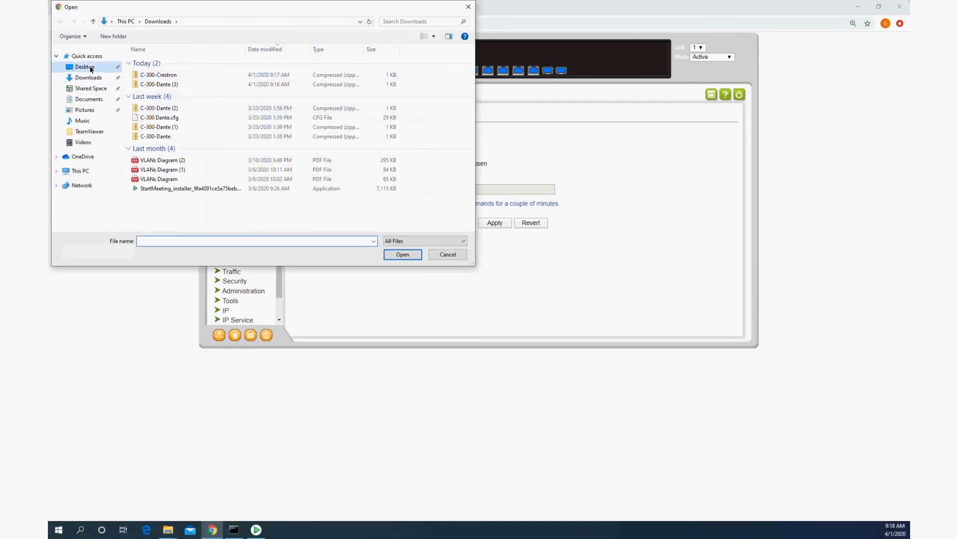
left_click(402, 254)
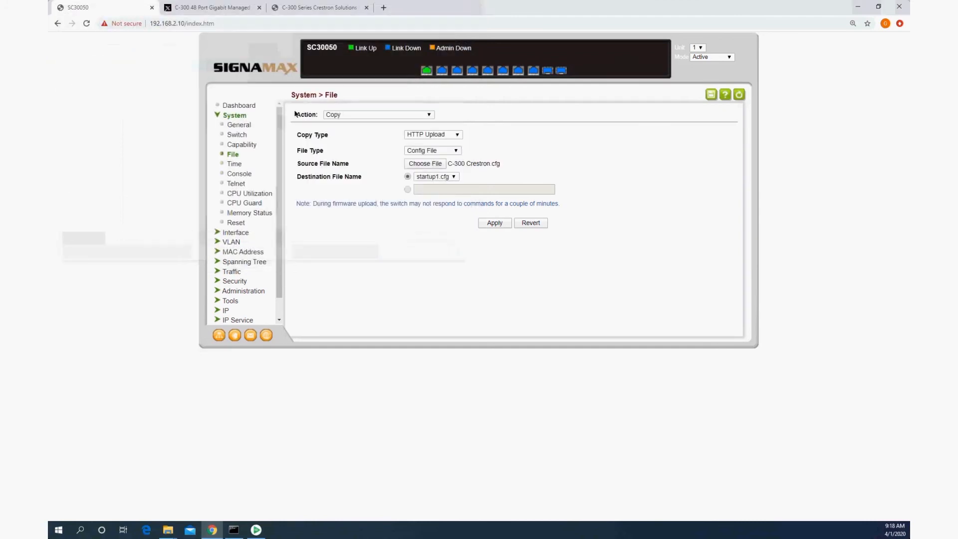
left_click(494, 223)
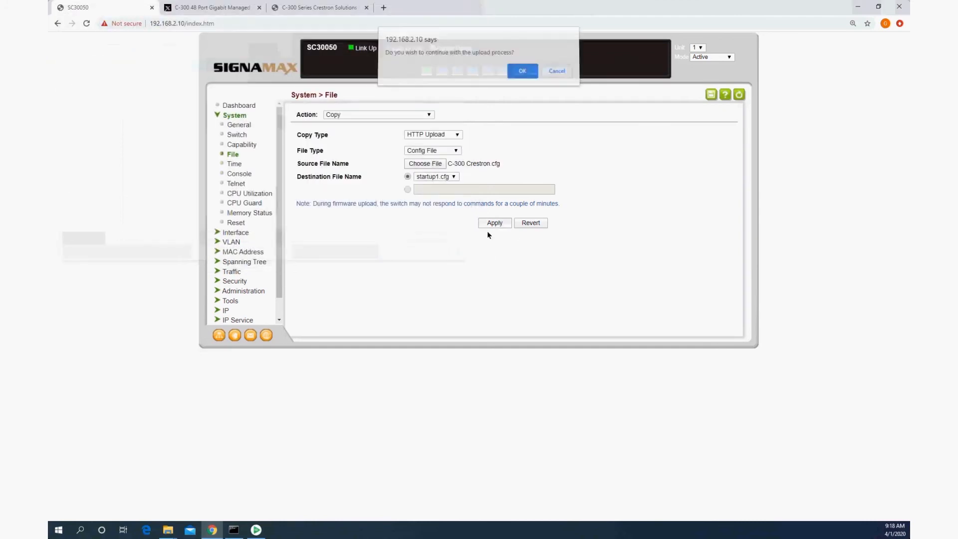
left_click(522, 71)
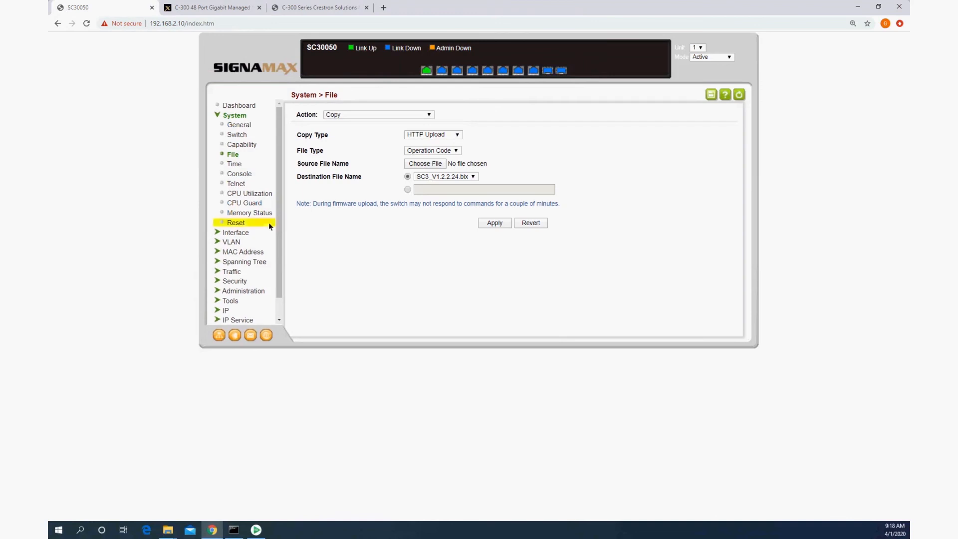
Reset the switch with Reset Mode Immediately and confirm the prompt
left_click(235, 222)
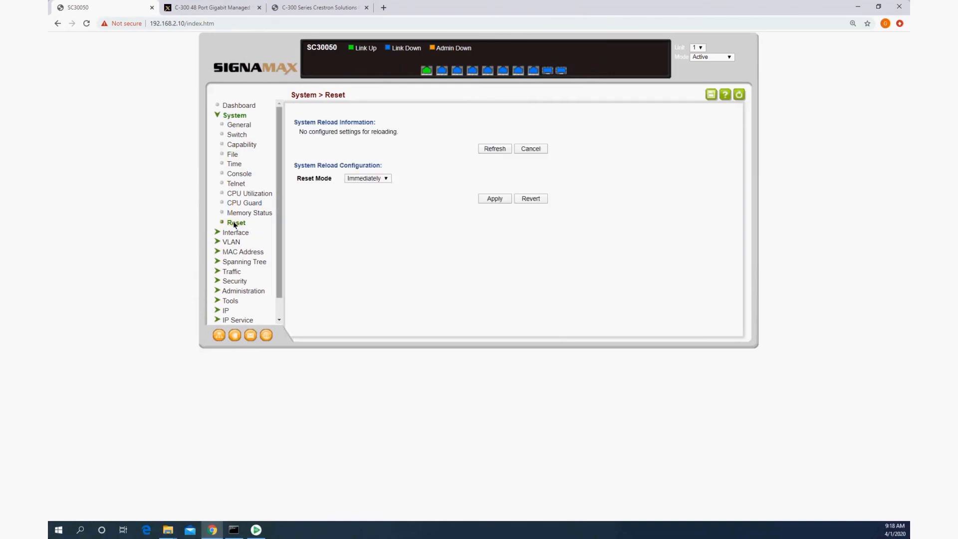
left_click(493, 198)
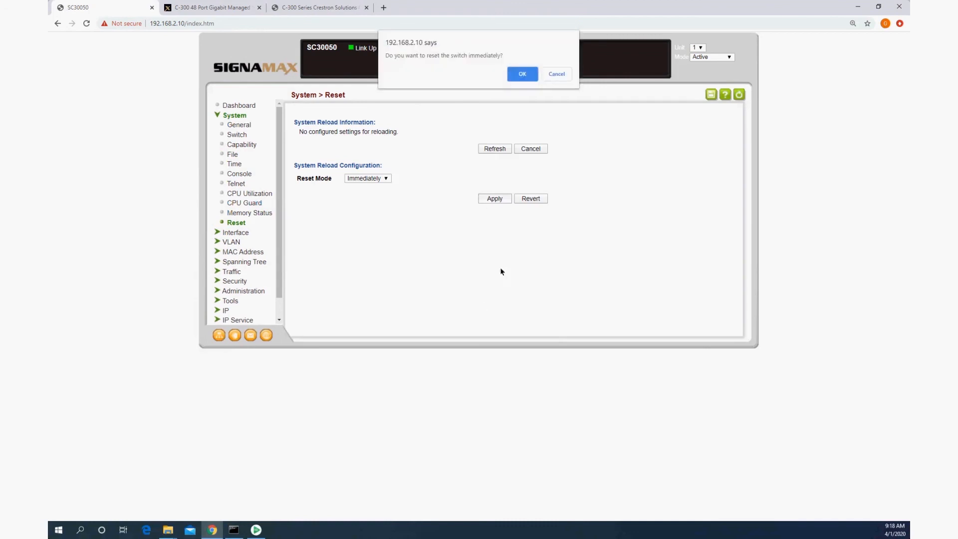
left_click(521, 73)
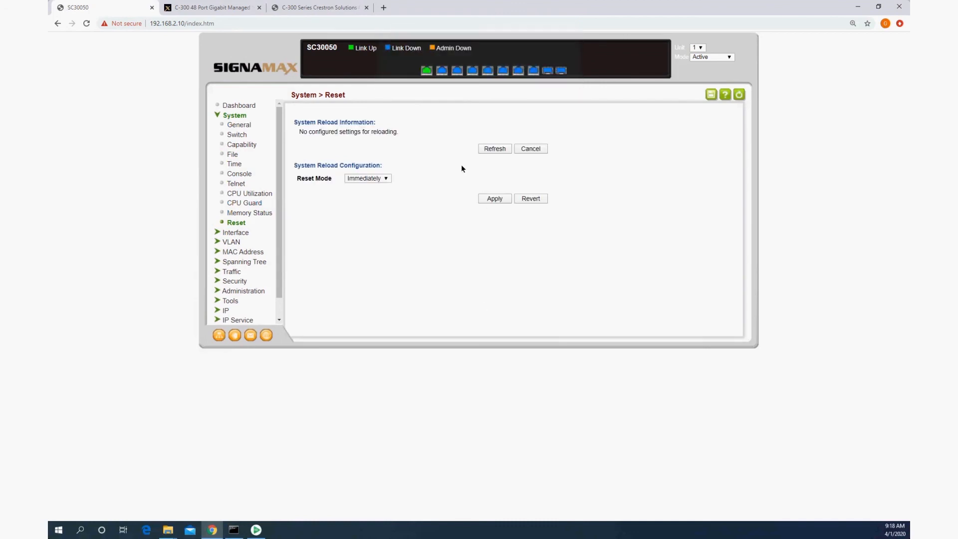